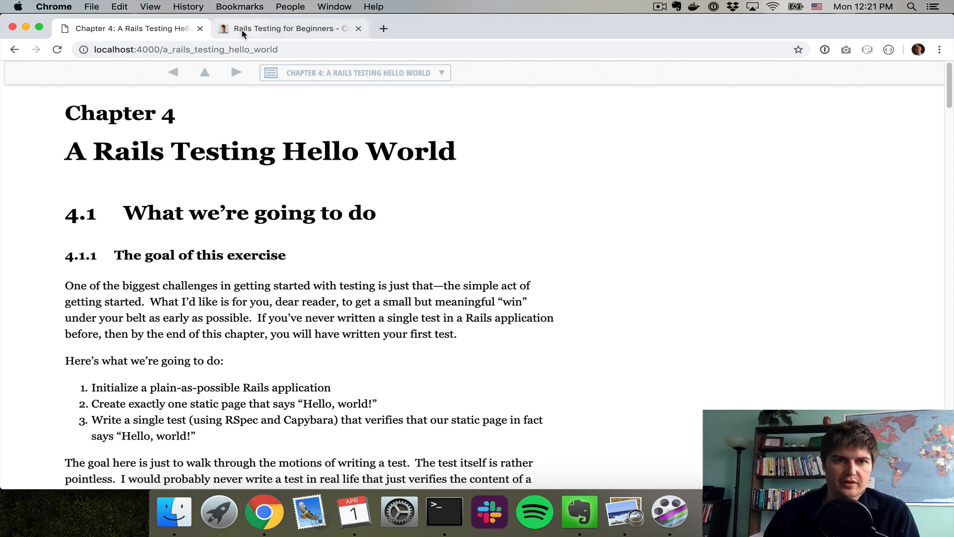
On Code with Jason, open the Rails Testing for Beginners book page and scroll to its chapters
click(286, 29)
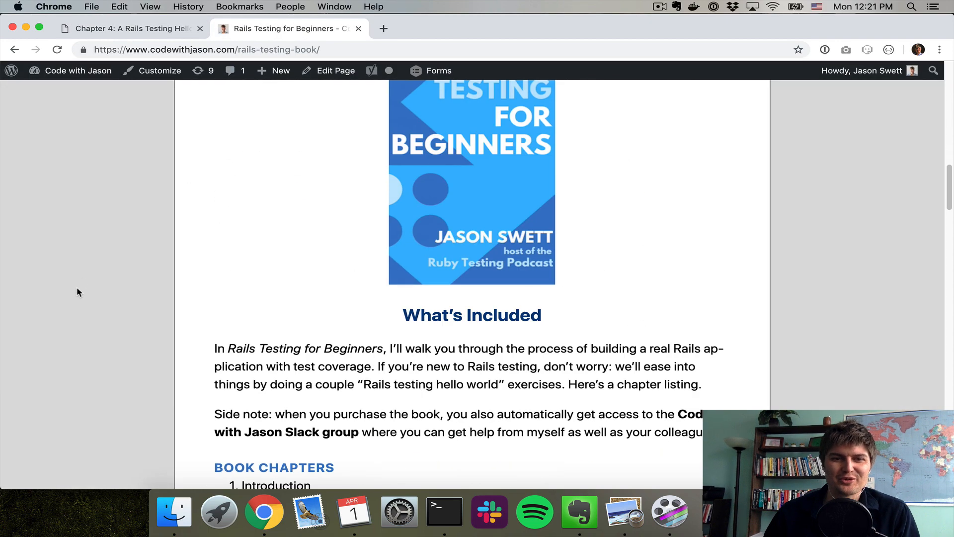
scroll(down, 3)
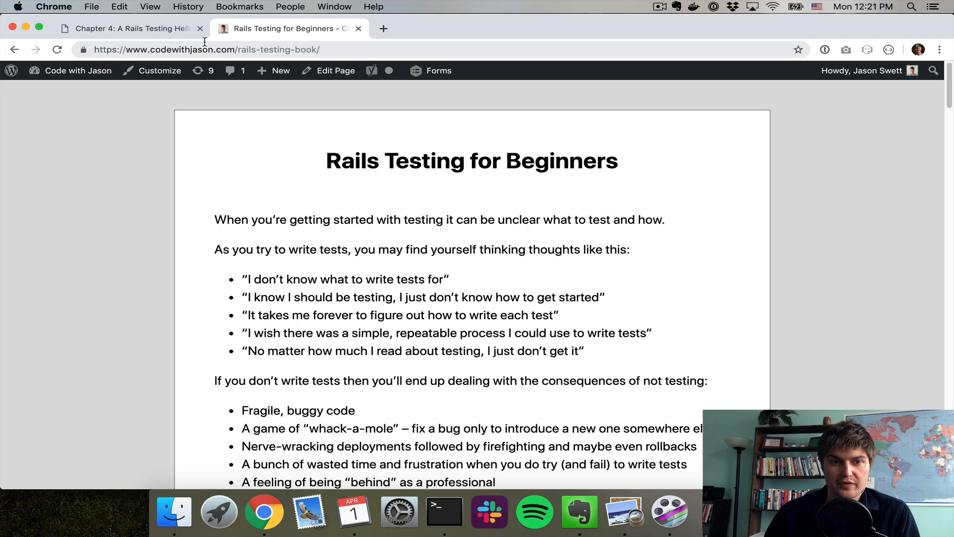
mouse_move(113, 121)
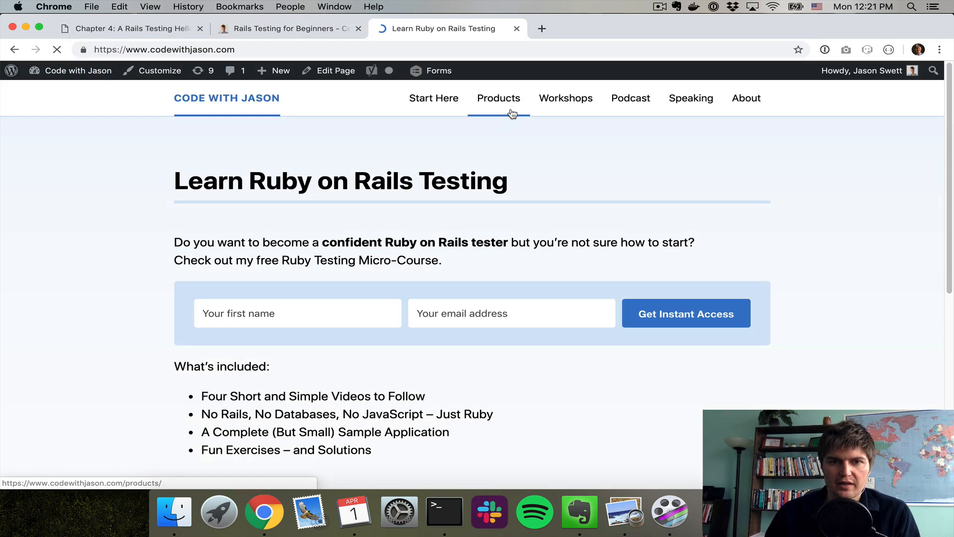
click(498, 98)
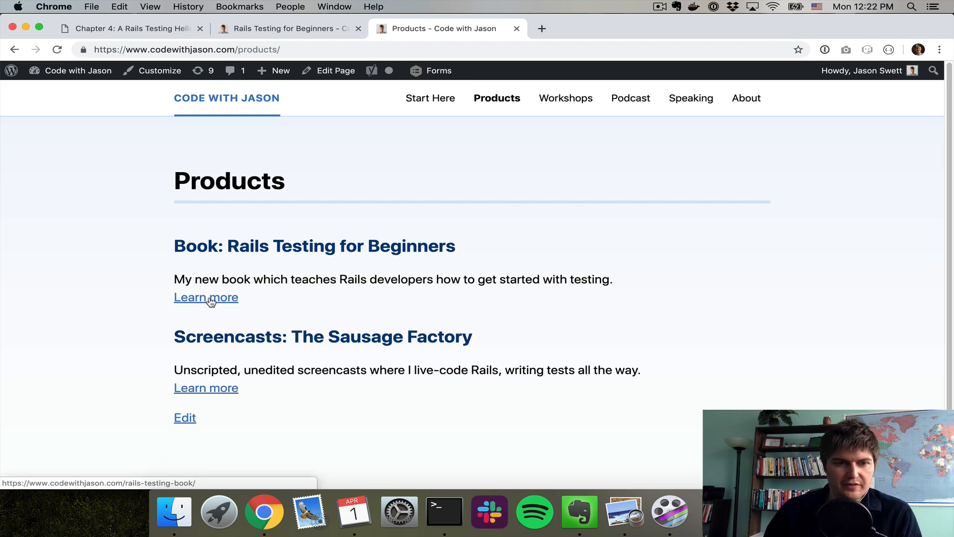
click(205, 297)
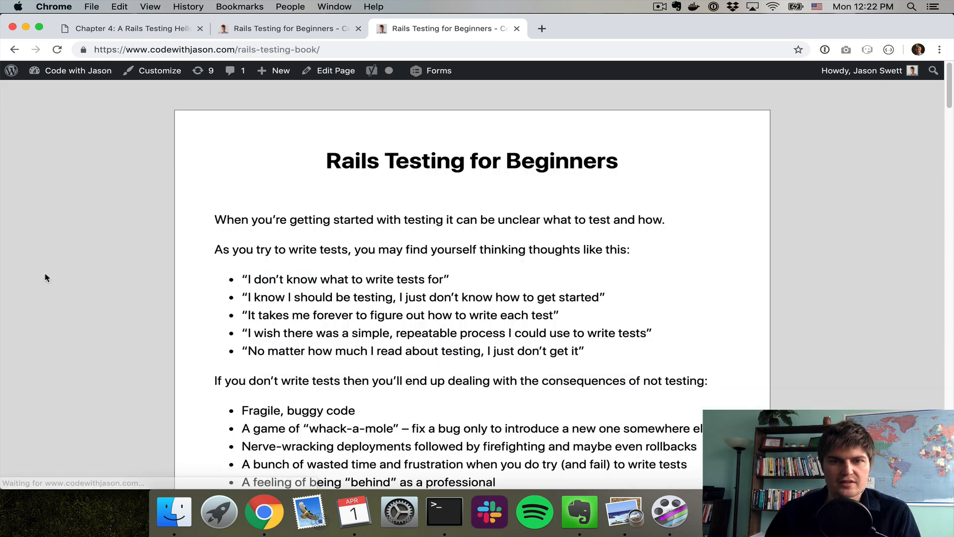
scroll(down, 3)
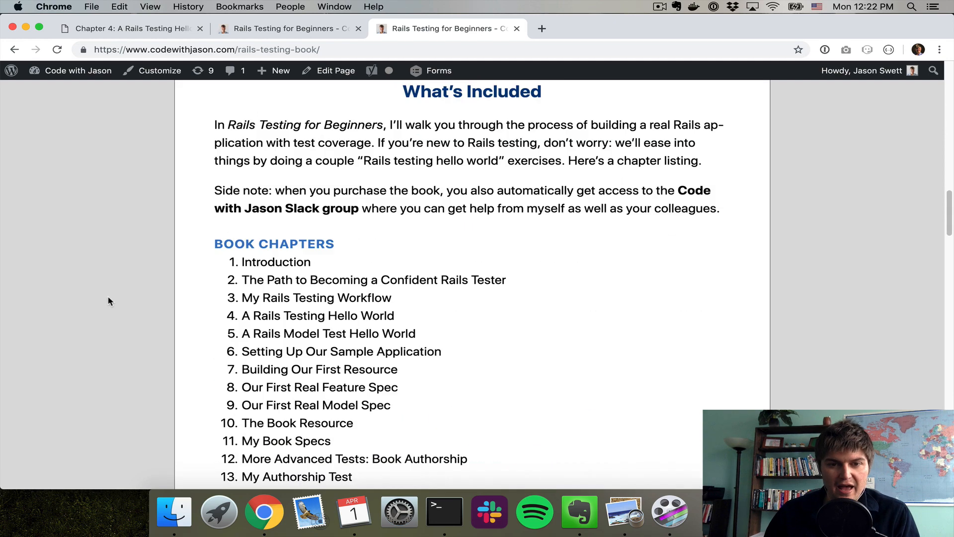
scroll(down, 3)
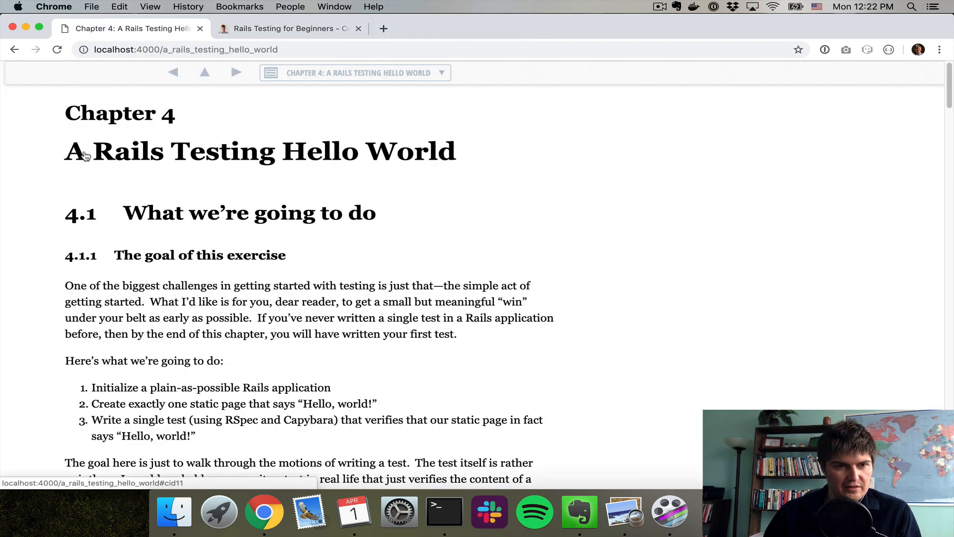
mouse_move(147, 159)
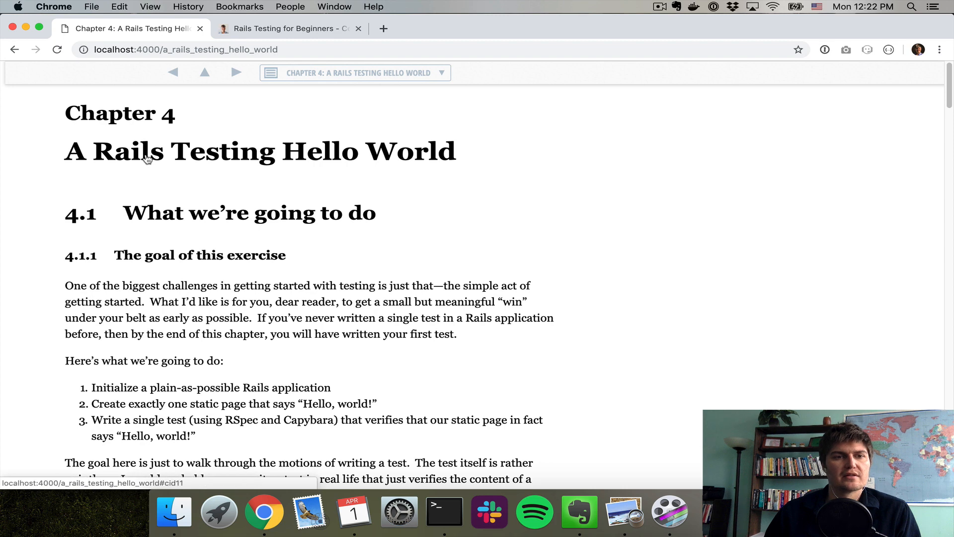
mouse_move(140, 274)
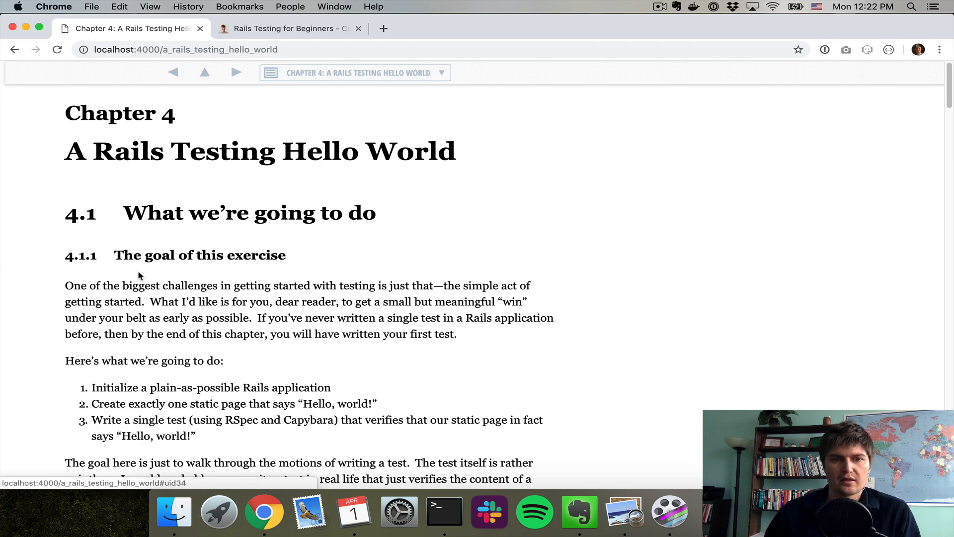
mouse_move(627, 304)
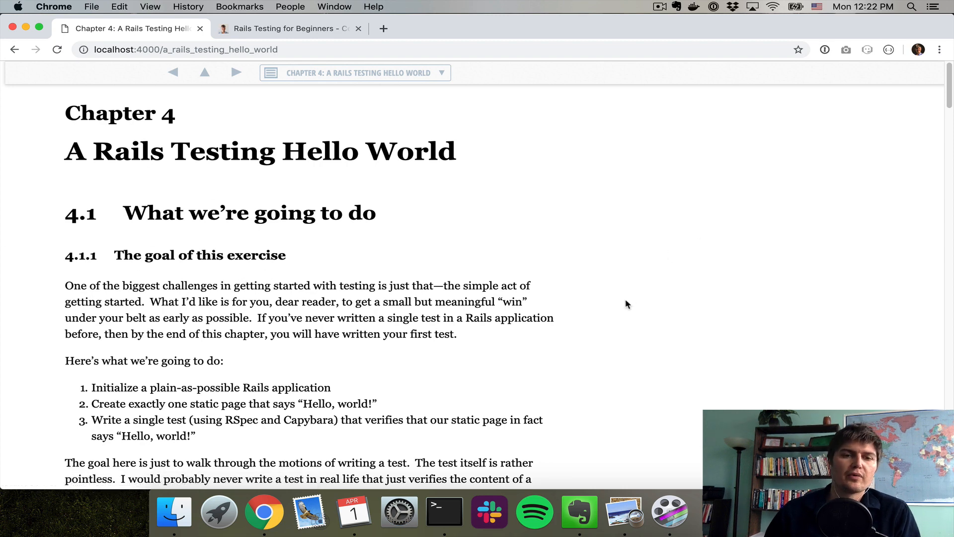
mouse_move(639, 305)
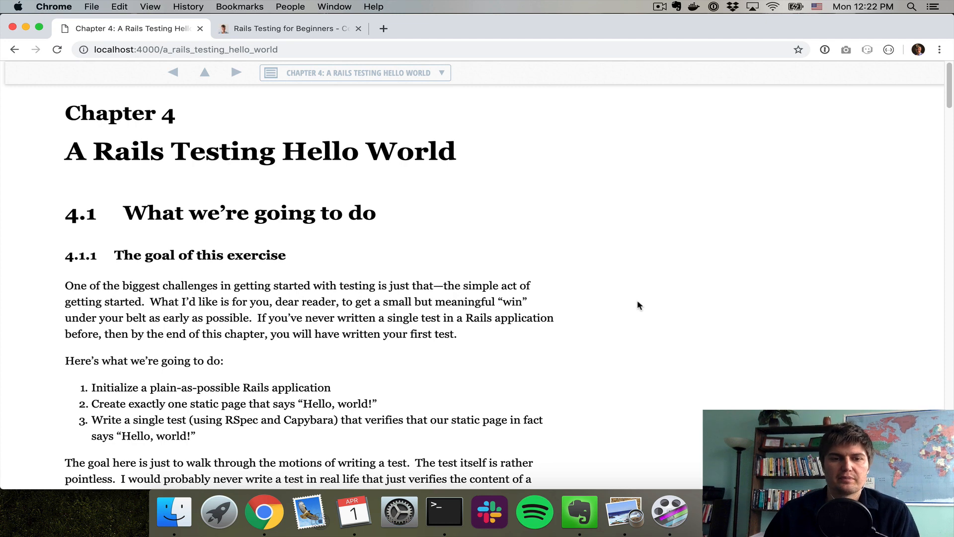
Scroll Chapter 4 down to section 4.2, Initializing the application
scroll(down, 3)
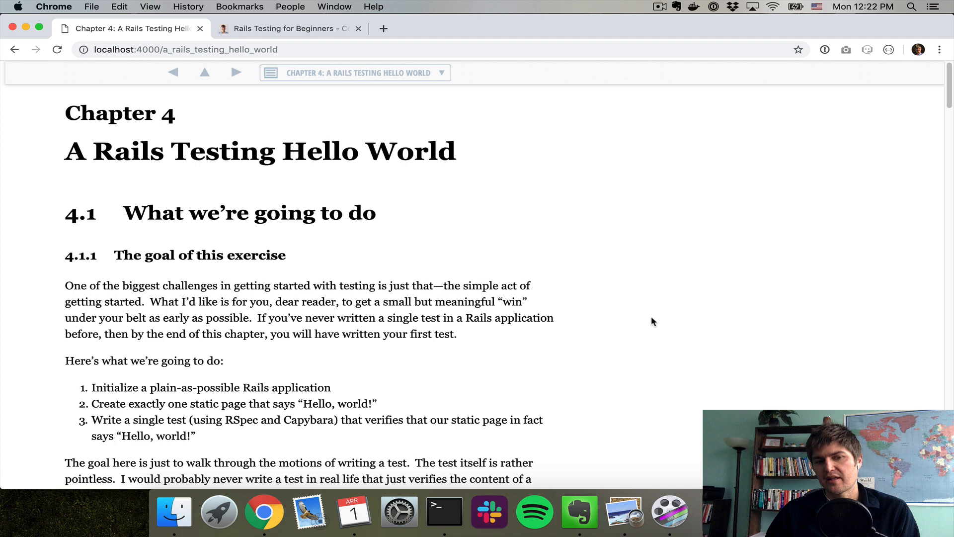
mouse_move(659, 321)
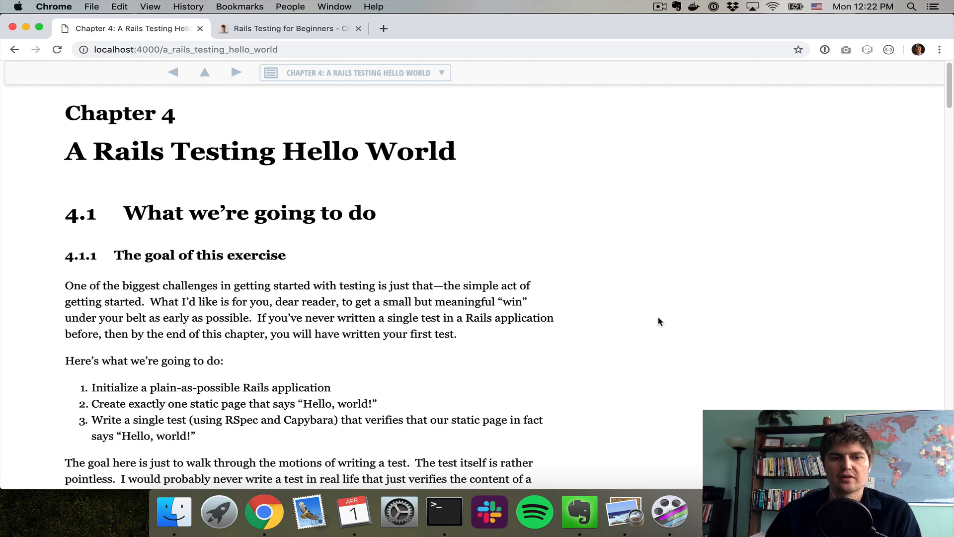
mouse_move(705, 314)
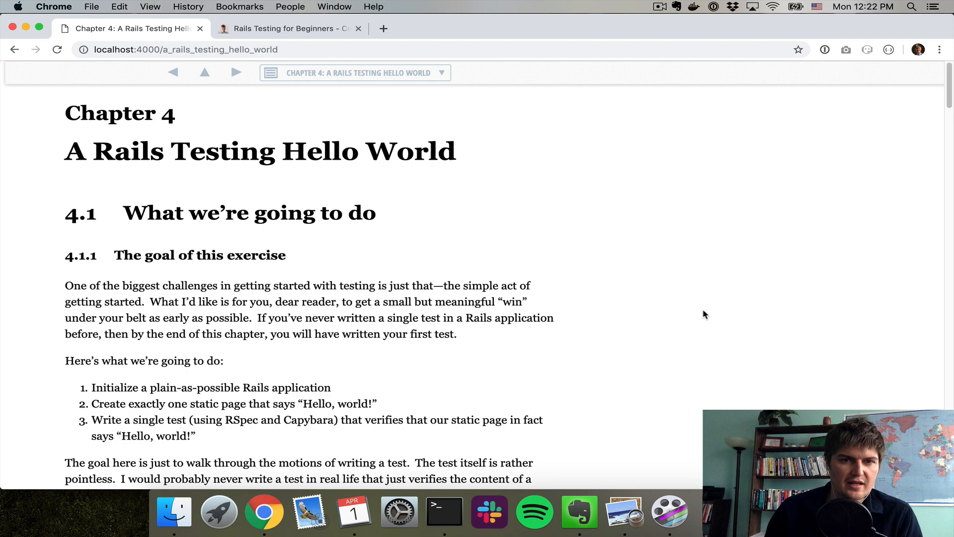
mouse_move(584, 306)
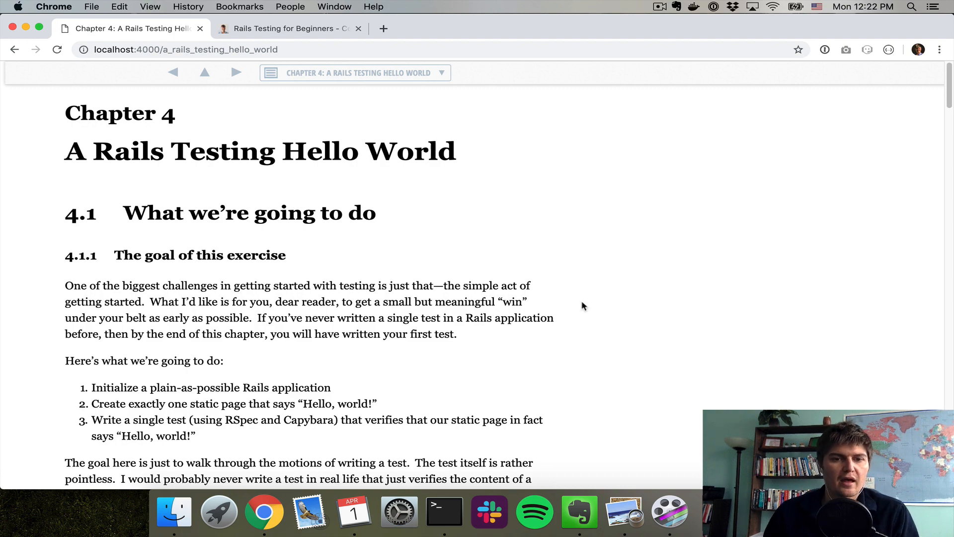
scroll(down, 3)
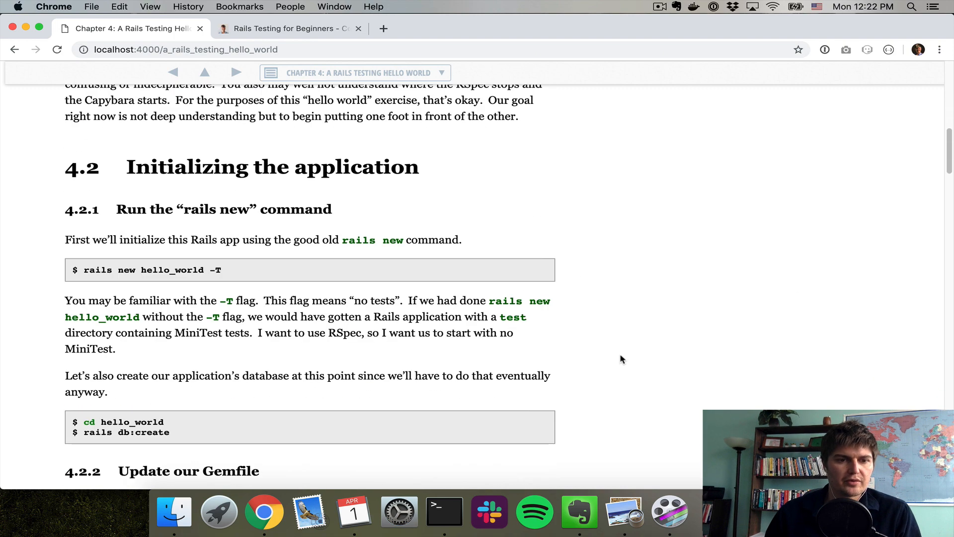
scroll(down, 3)
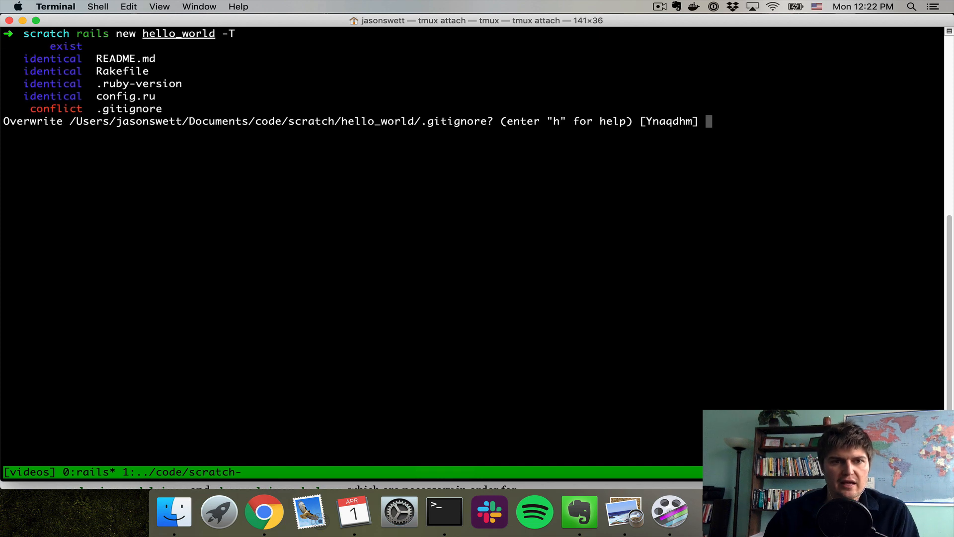
Answer Y to the overwrite prompt, remove the old directory and rerun rails new hello_world -T
text(Y)
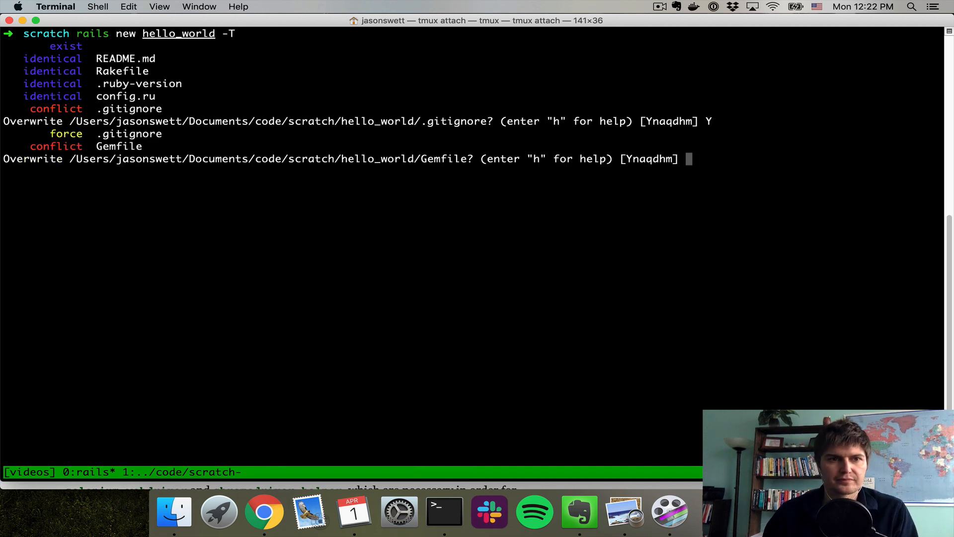
text(rm)
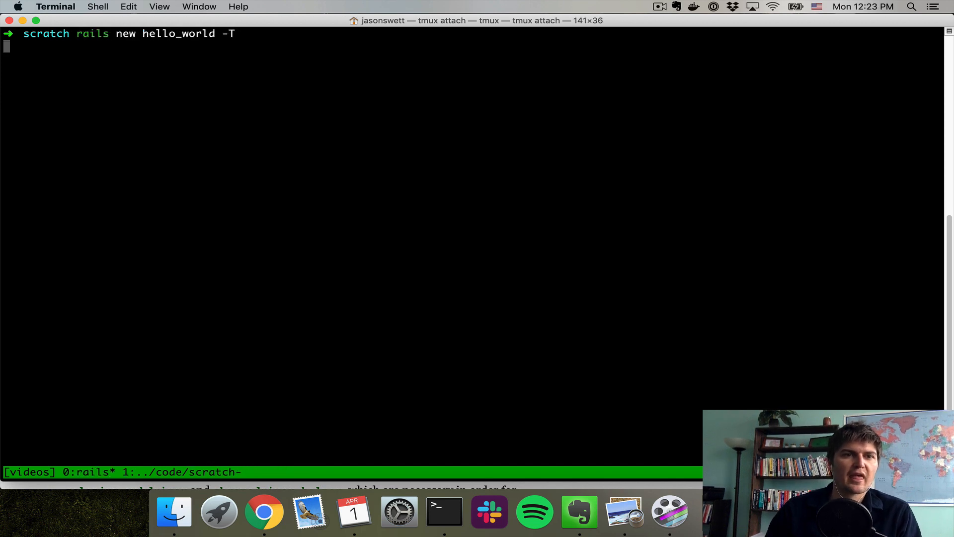
key(Return)
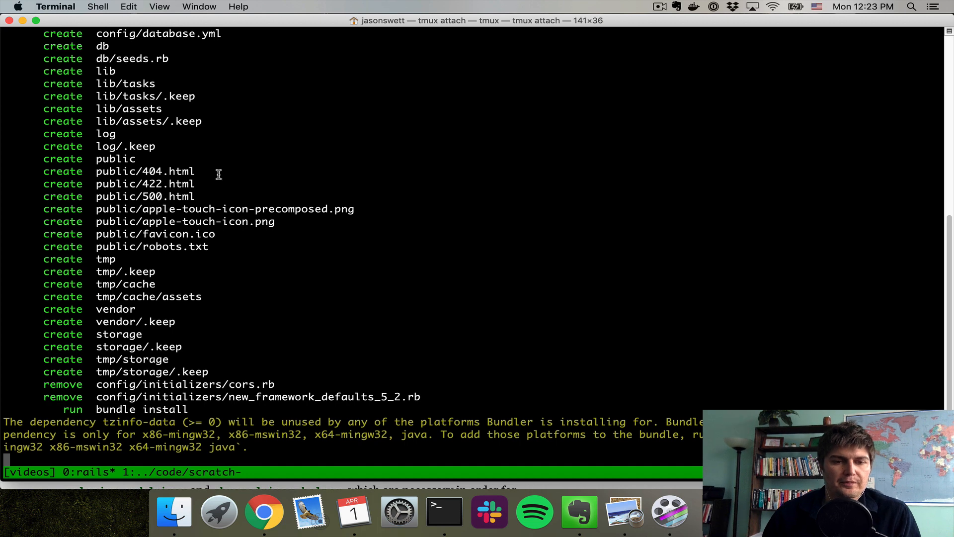
Bring the book forward and select text in the rails new hello_world -T command block
click(262, 515)
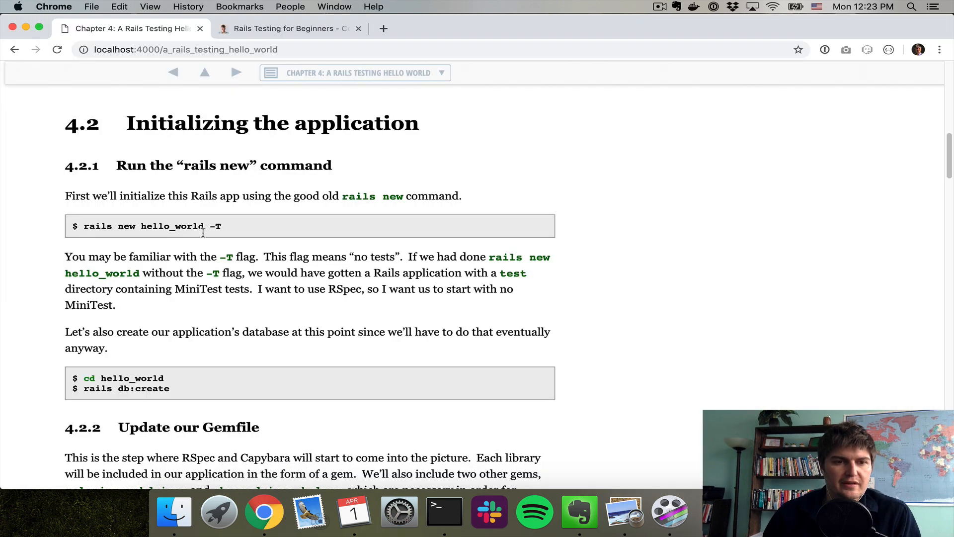
double_click(214, 226)
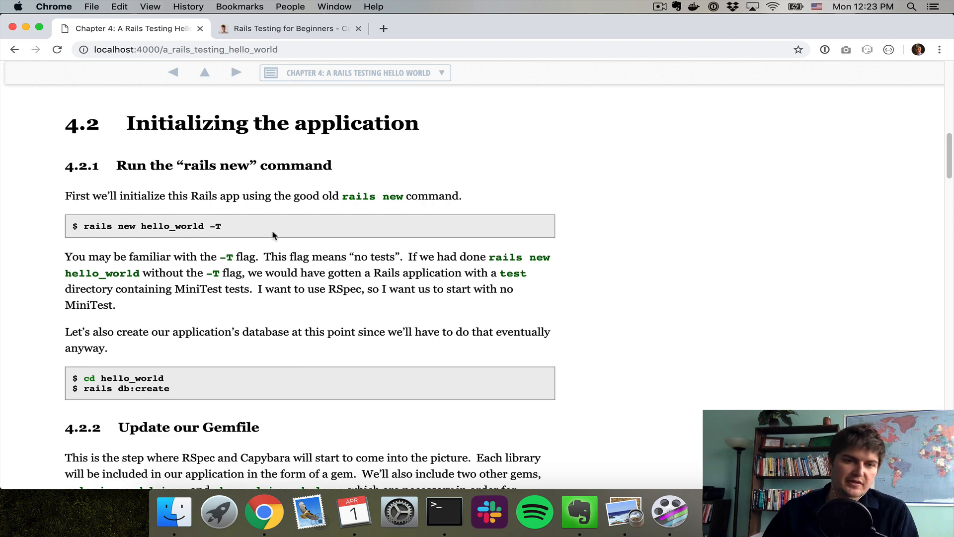
mouse_move(218, 225)
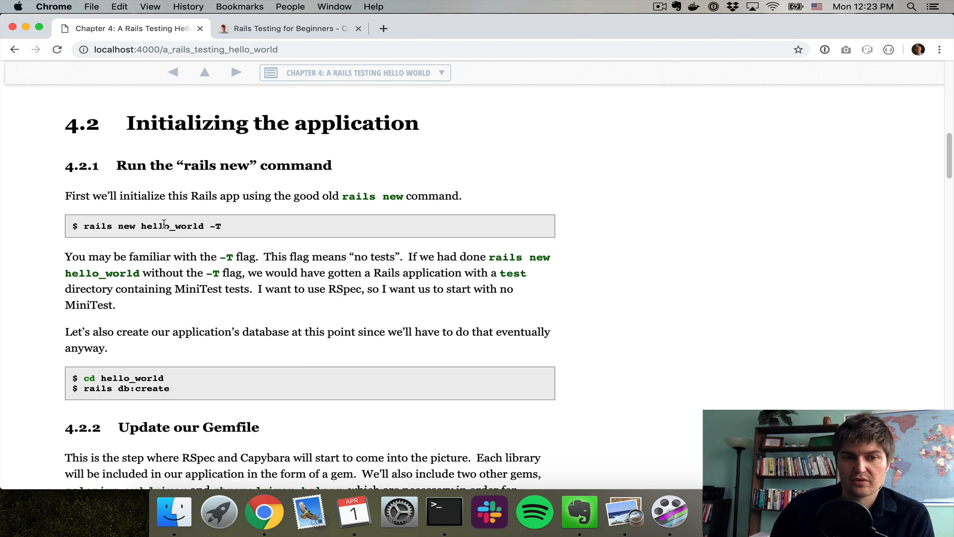
mouse_move(229, 232)
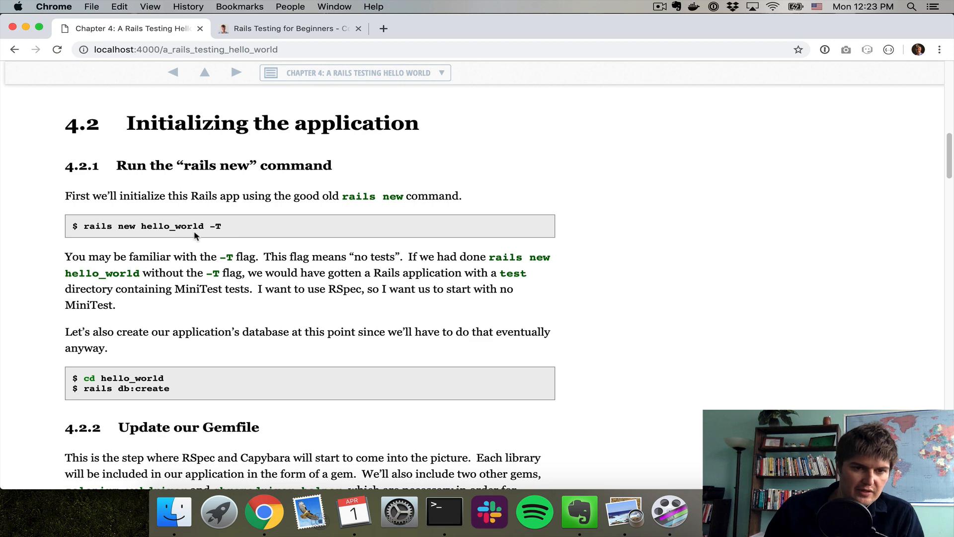
mouse_move(28, 237)
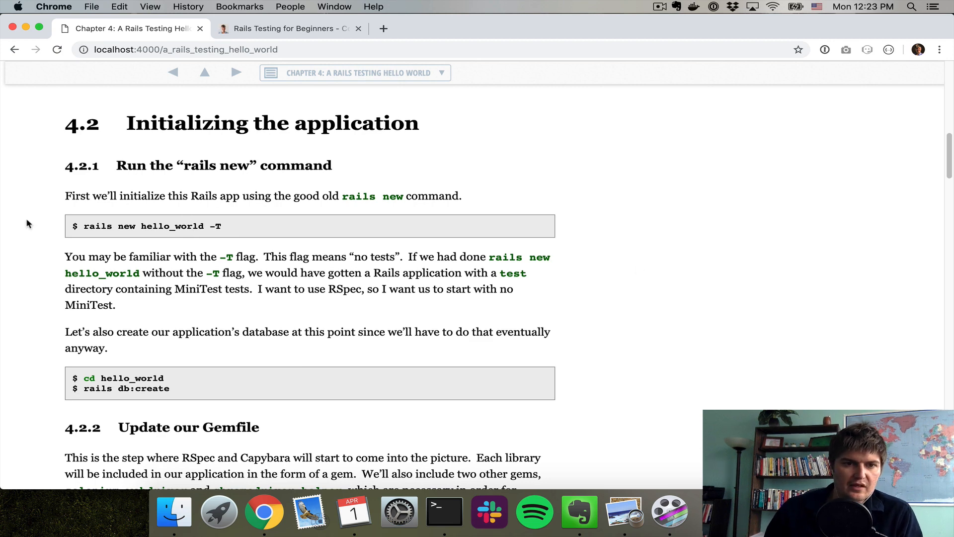
Enter hello_world, commit with 'Initial commit', launch rails db:create, and check the book's next step
click(444, 515)
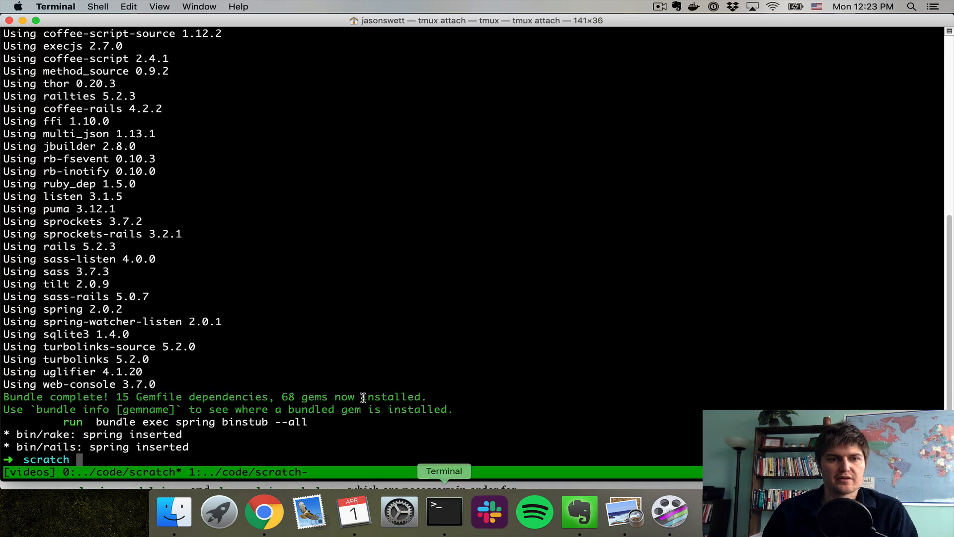
text(cd hel)
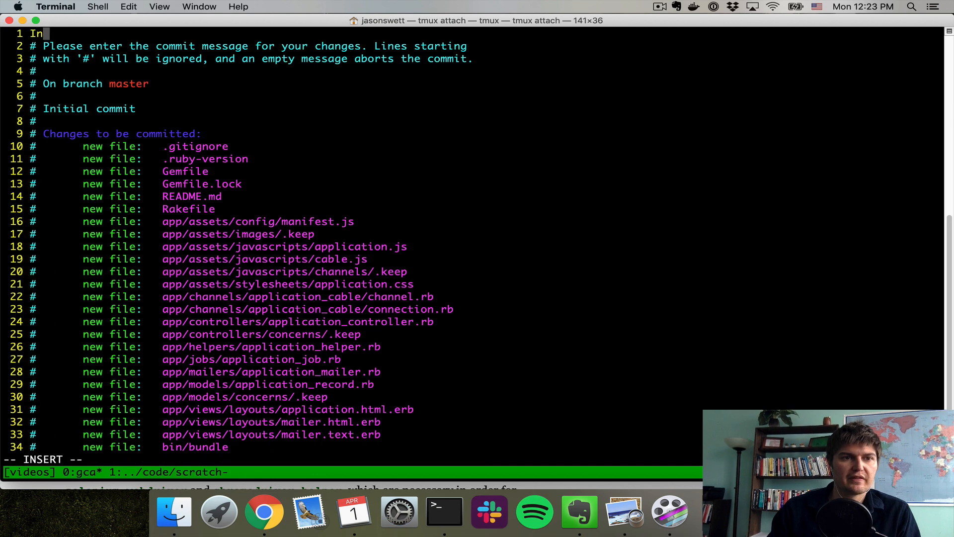
text(Initial commit)
click(351, 459)
text(:)
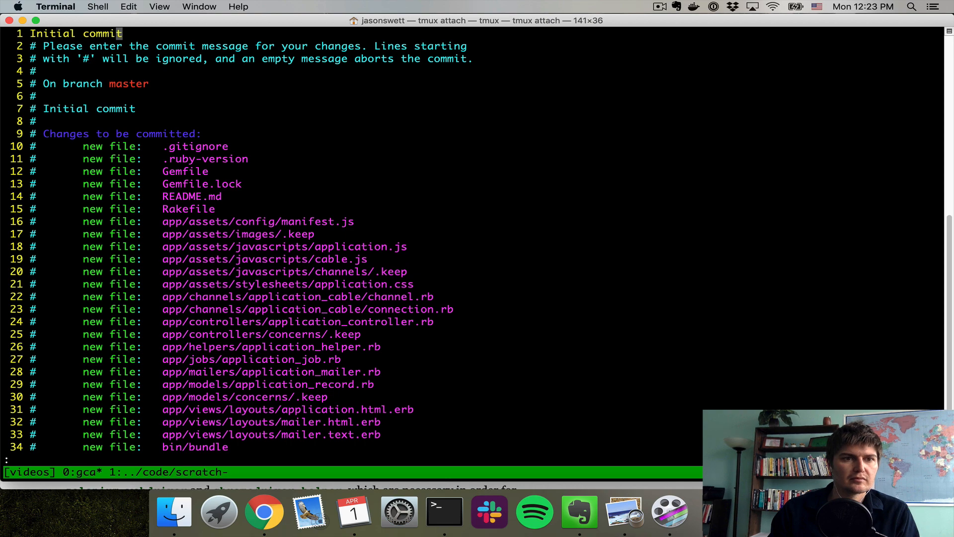
click(262, 514)
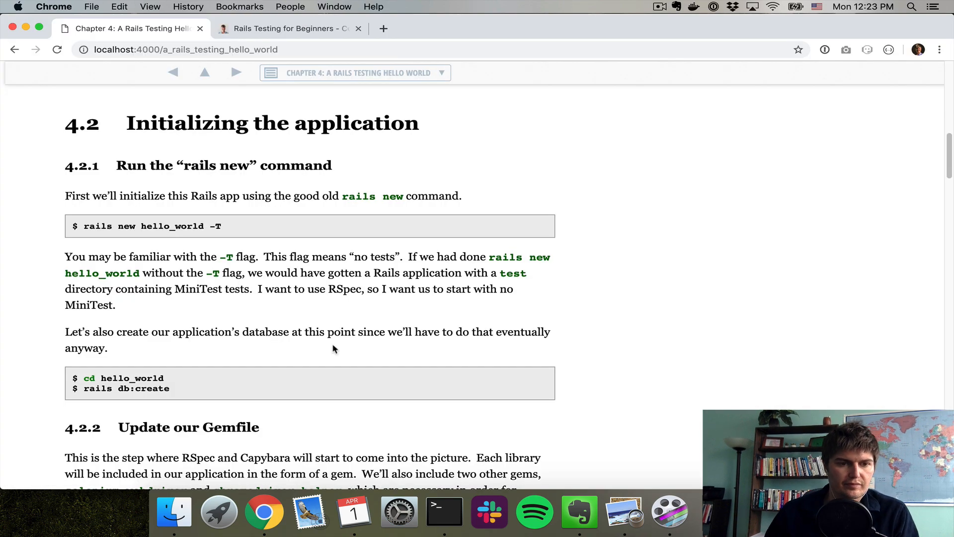
scroll(down, 3)
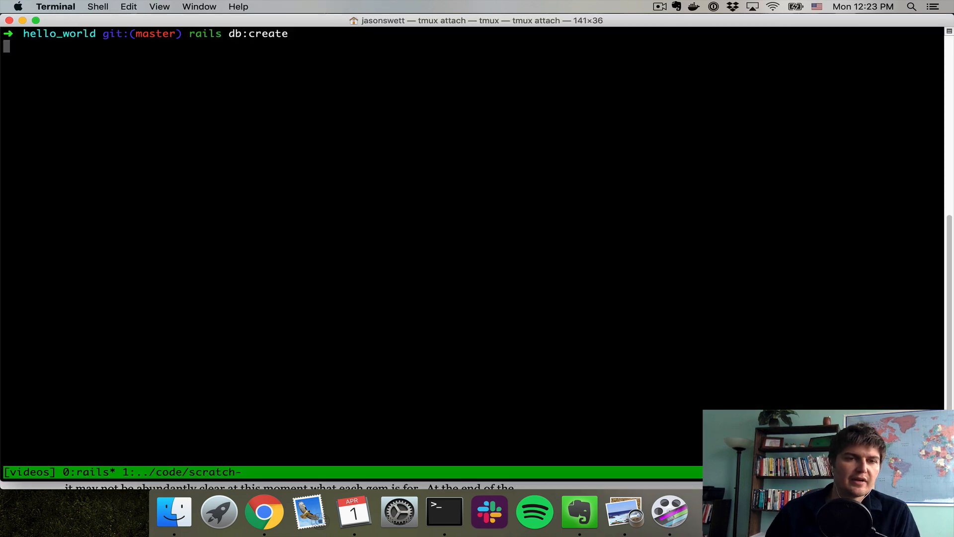
click(263, 523)
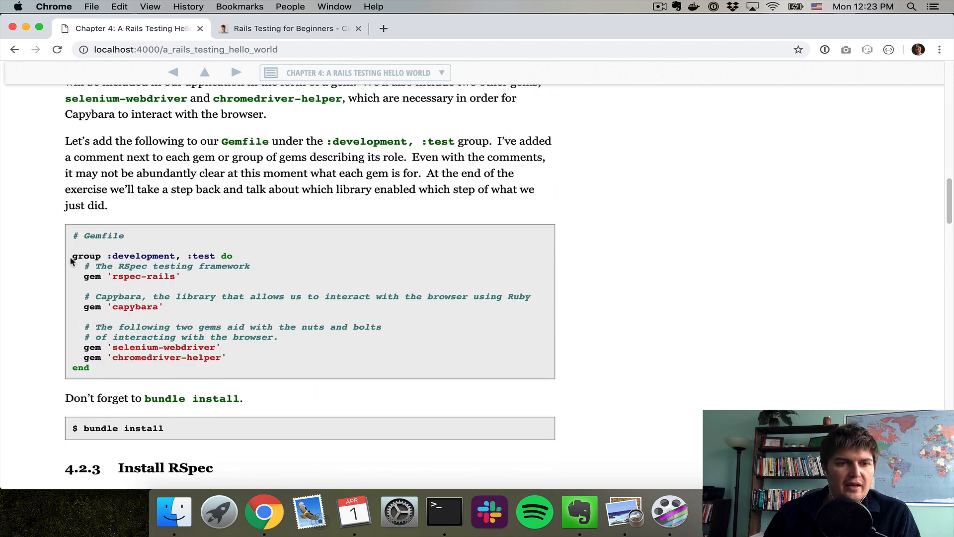
Copy the book's Gemfile gem group snippet and switch to Terminal
drag(71, 255, 112, 368)
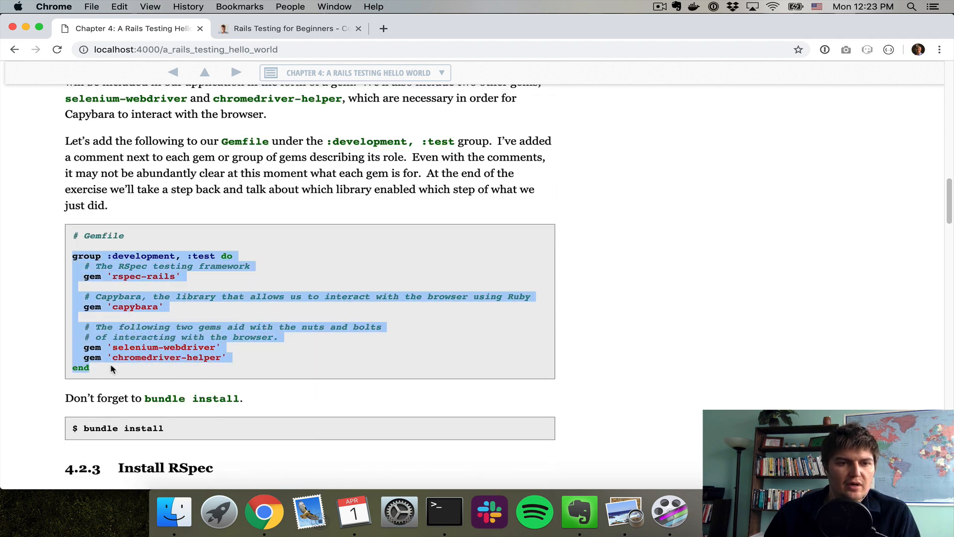
click(180, 247)
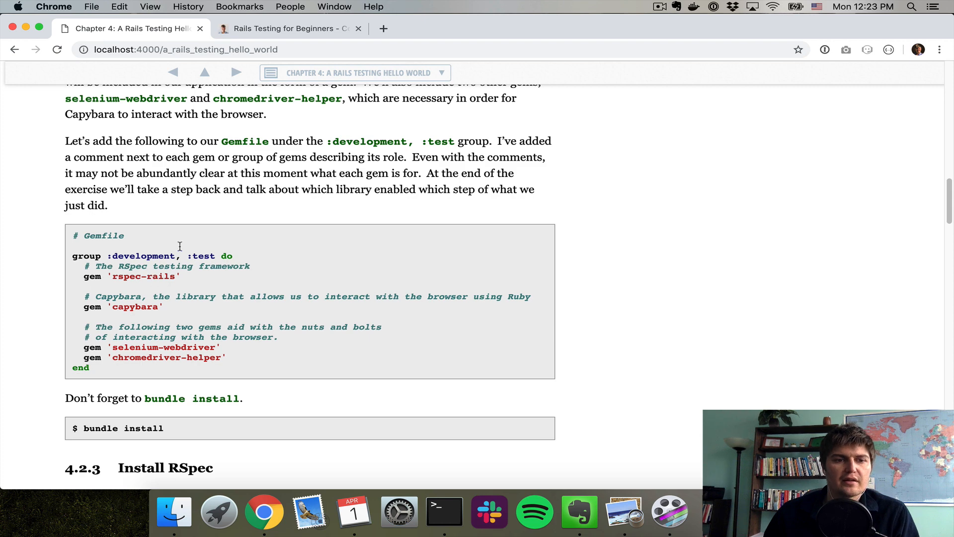
mouse_move(443, 511)
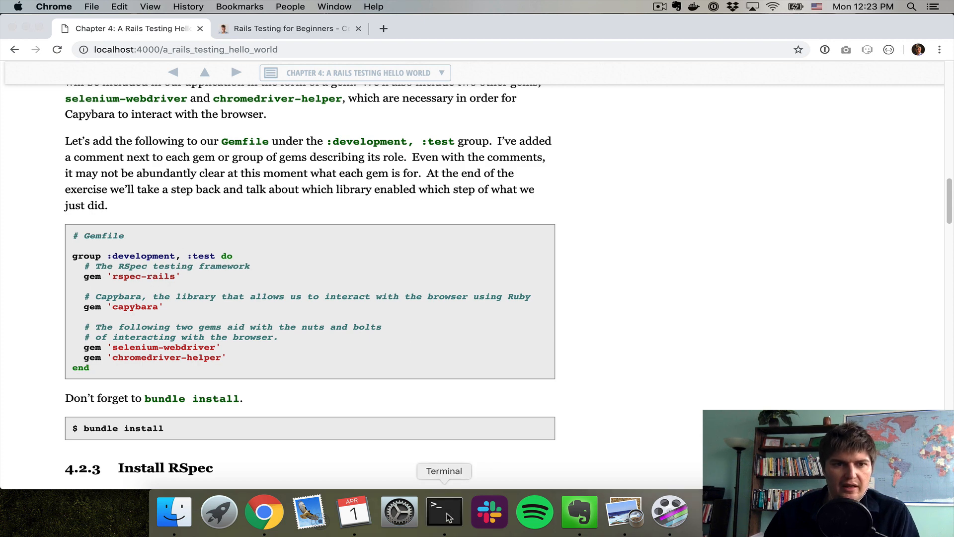
click(443, 512)
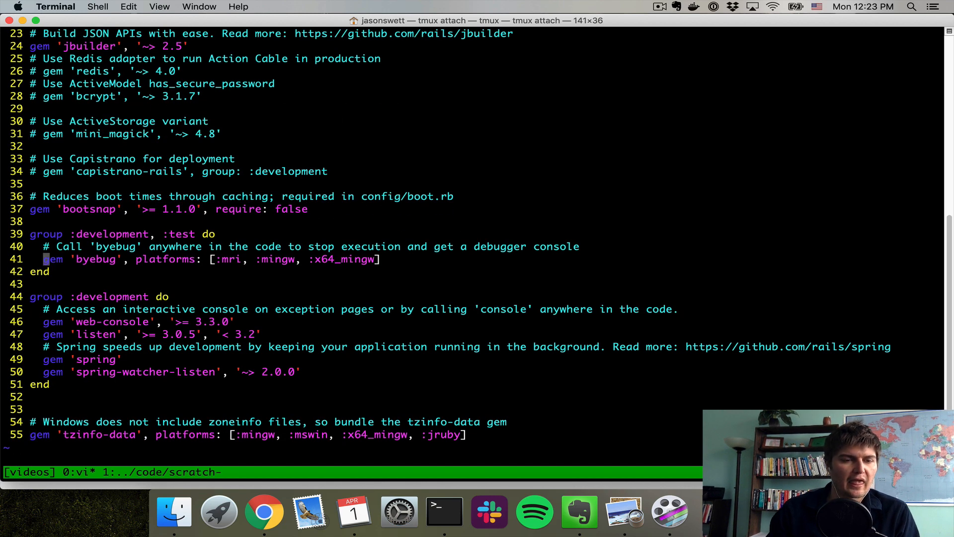
Recopy the book's snippet so rspec-rails, capybara, selenium-webdriver and chromedriver-helper go into the Gemfile
click(263, 512)
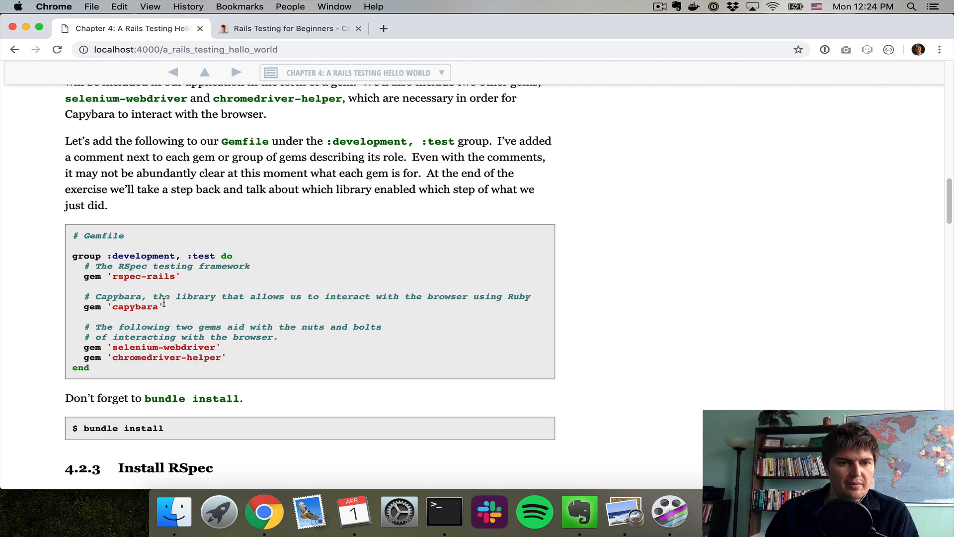
drag(84, 266, 226, 358)
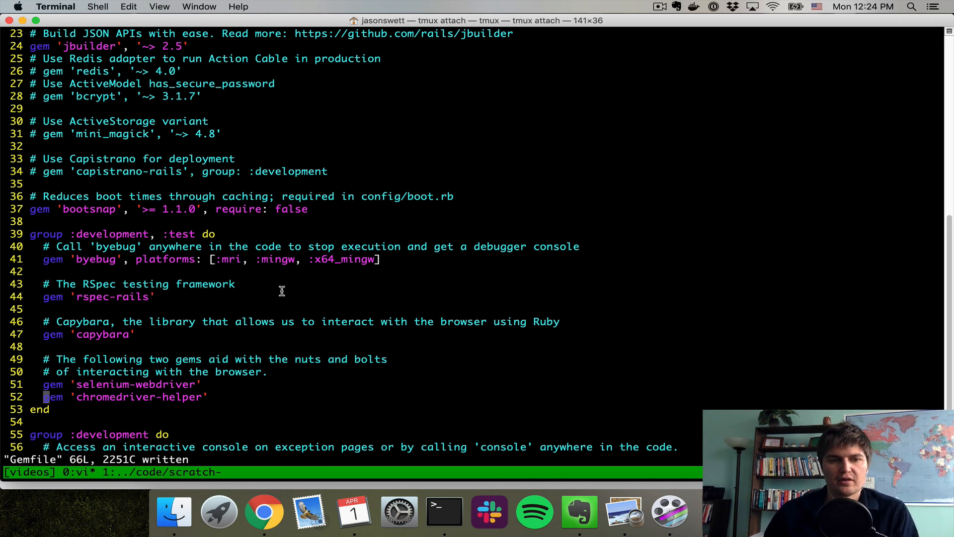
mouse_move(94, 296)
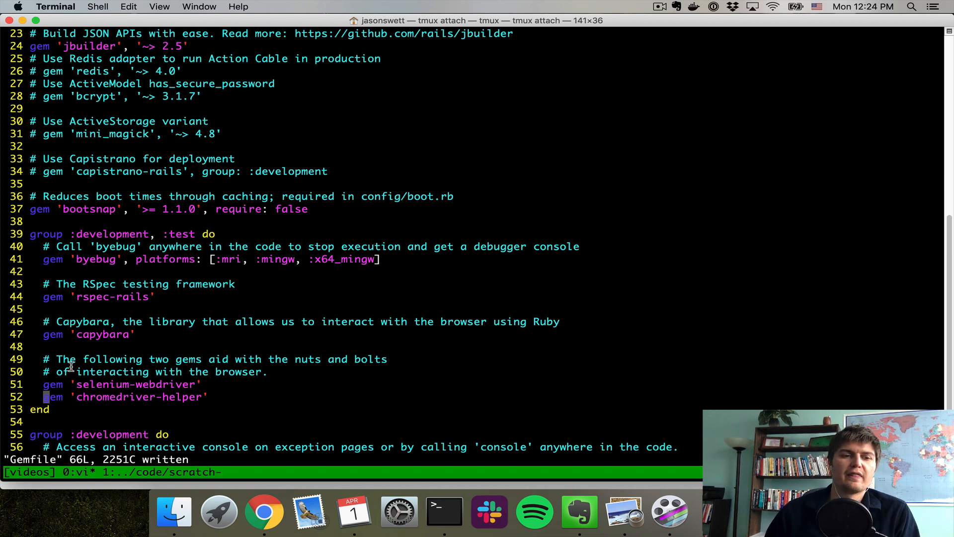
mouse_move(162, 359)
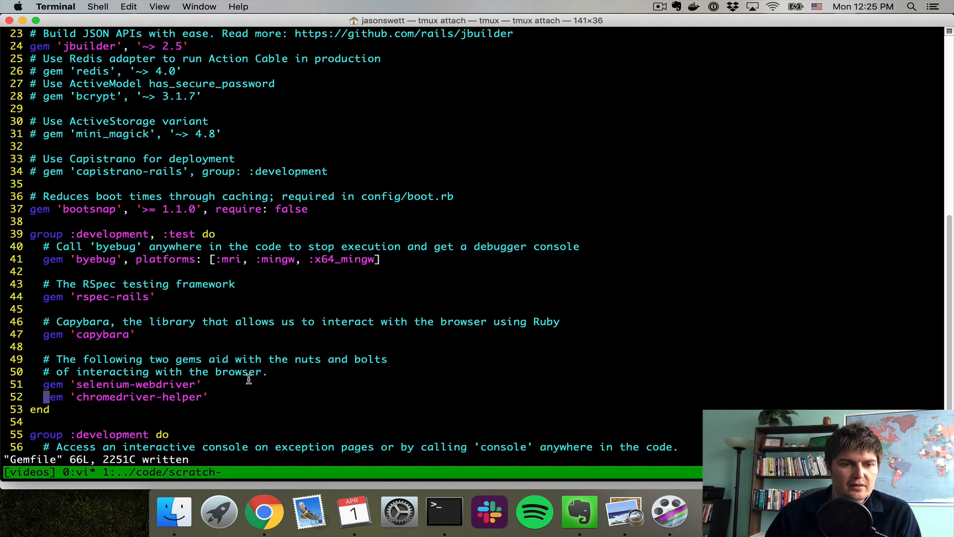
mouse_move(90, 383)
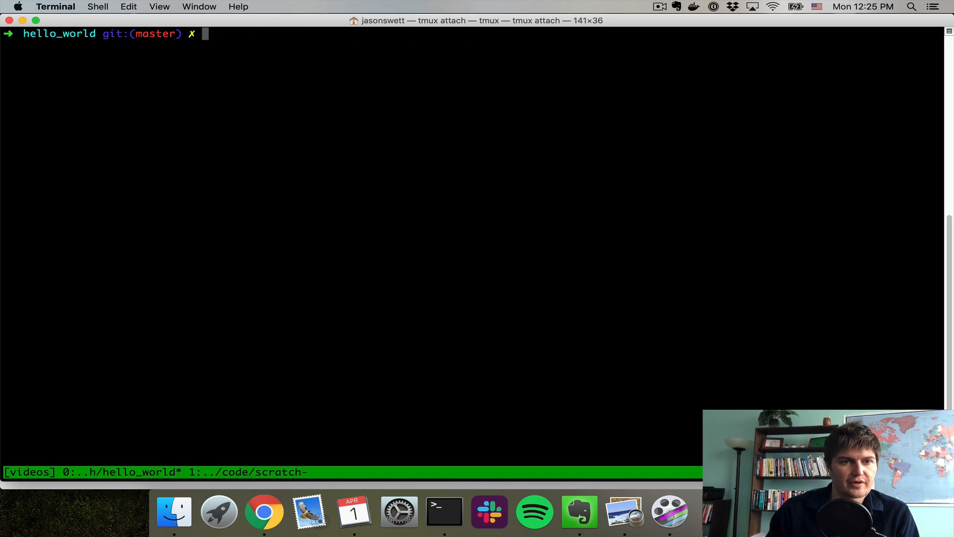
Run bundle install, then copy rails g rspec:install from the book into Terminal
text(bundle)
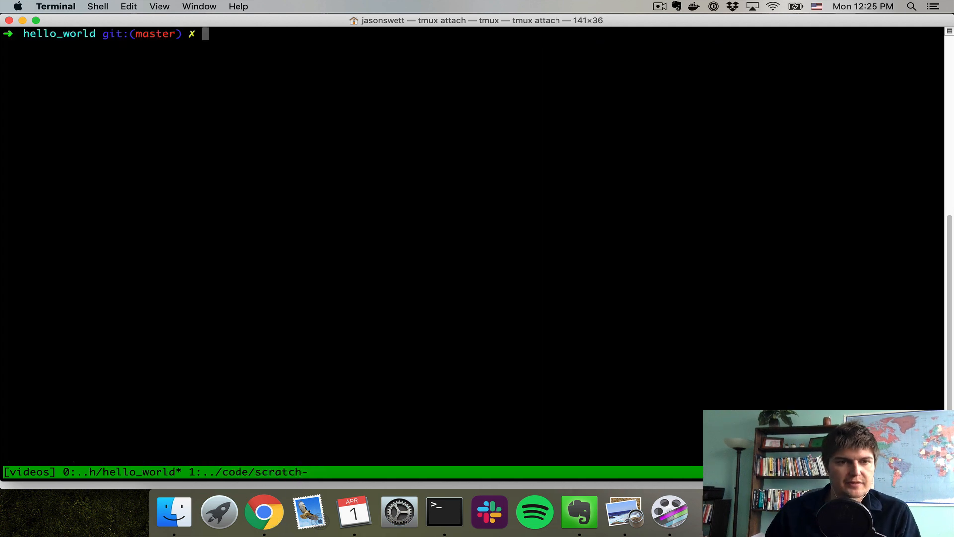
click(262, 514)
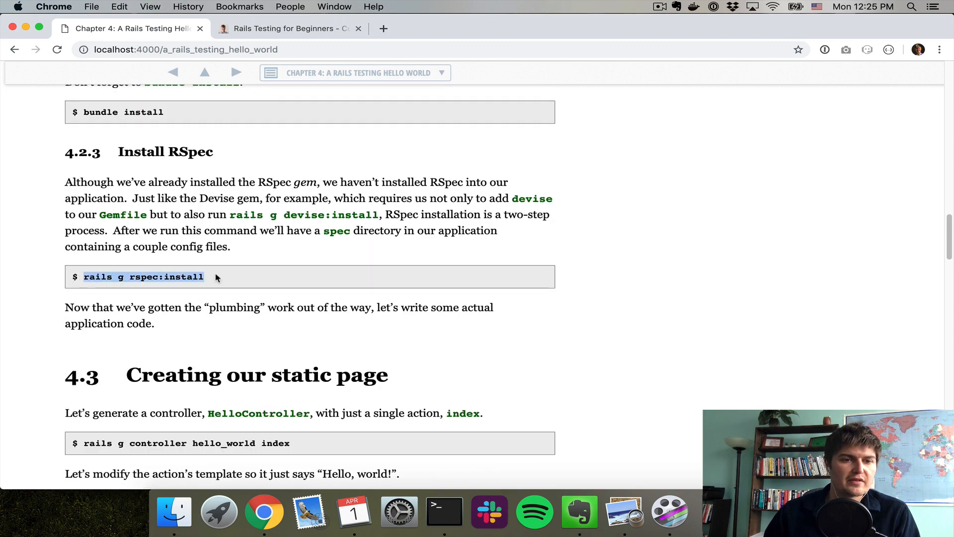
click(522, 247)
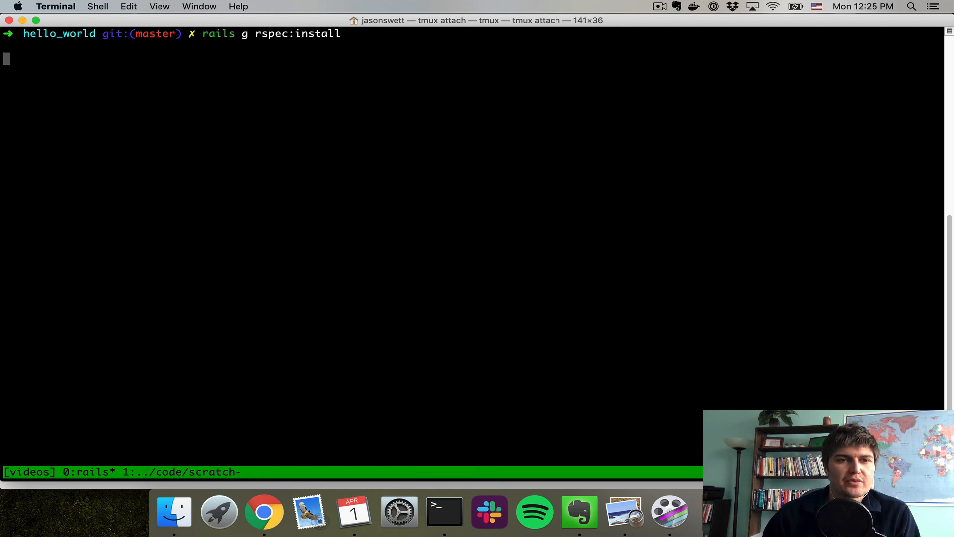
Interrupt the stalled generator and open spec/spec_helper.rb in vi
key(ctrl+c)
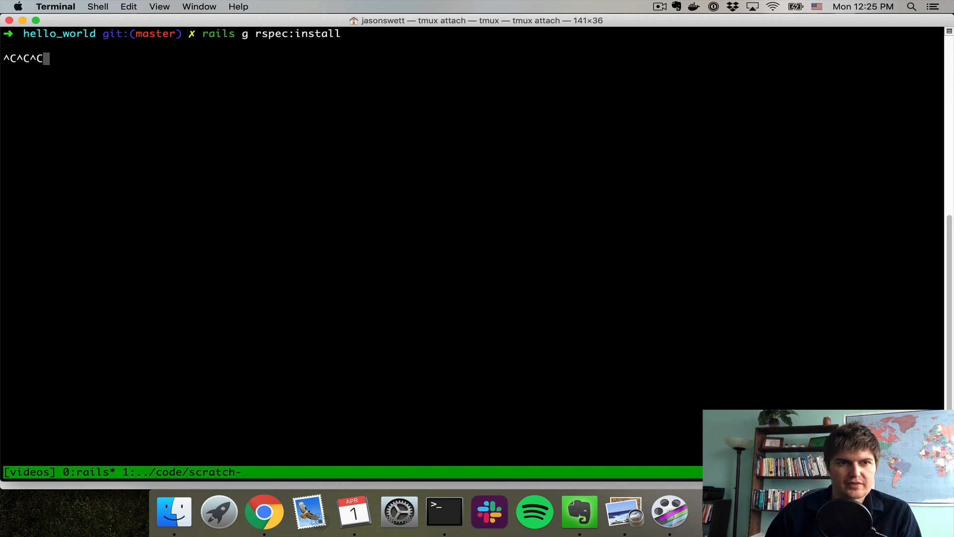
key(Enter)
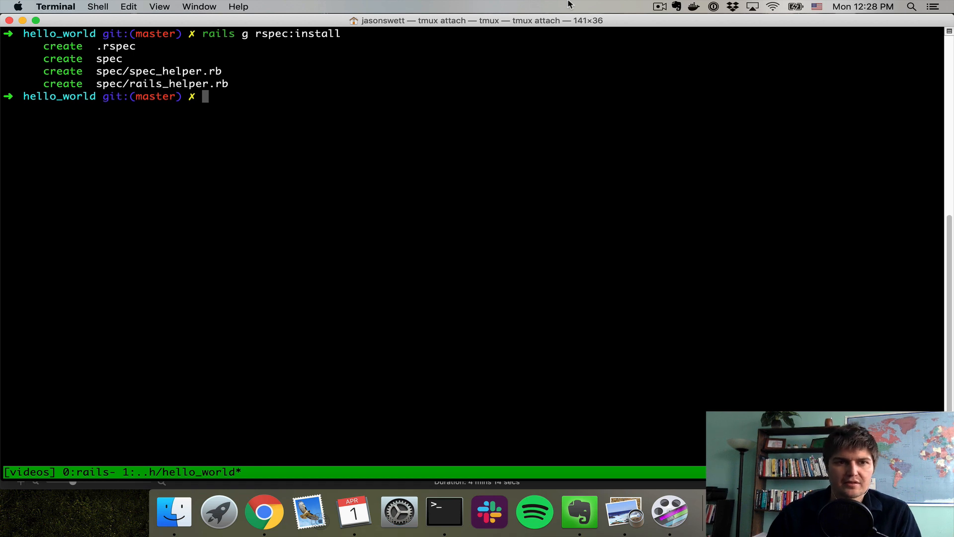
mouse_move(104, 46)
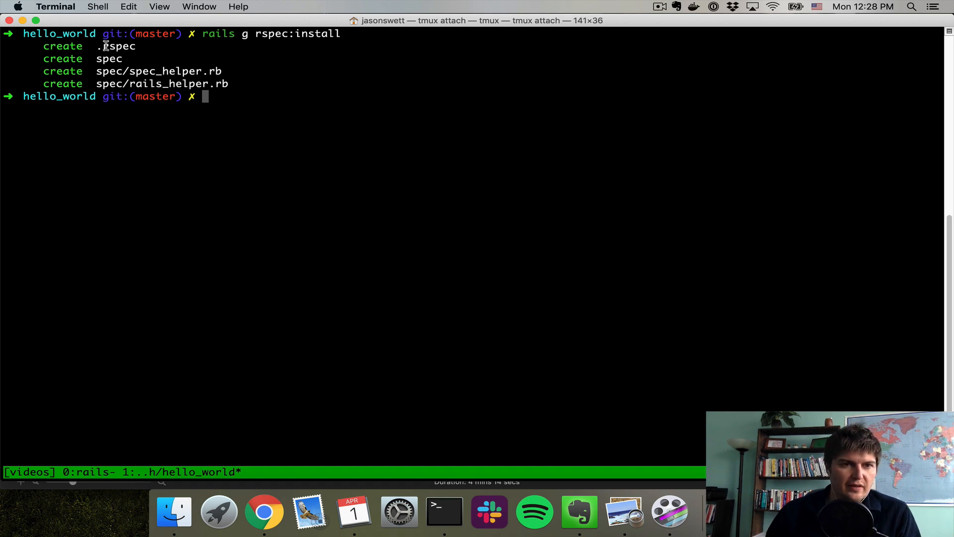
mouse_move(171, 183)
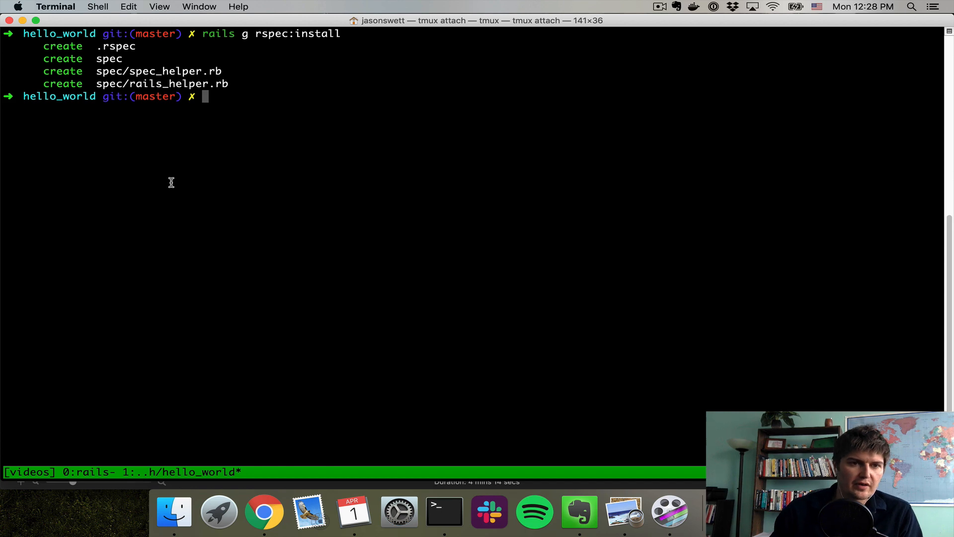
mouse_move(109, 71)
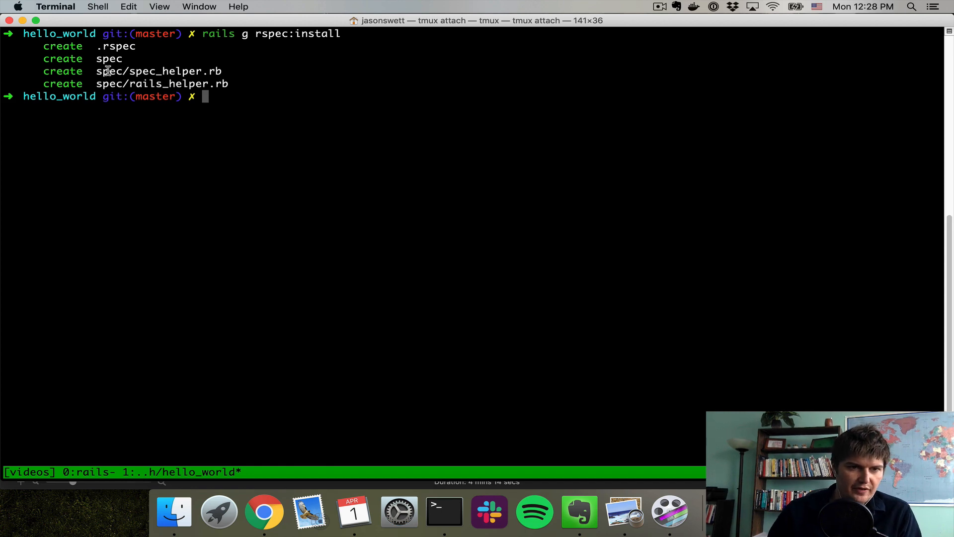
text(vi)
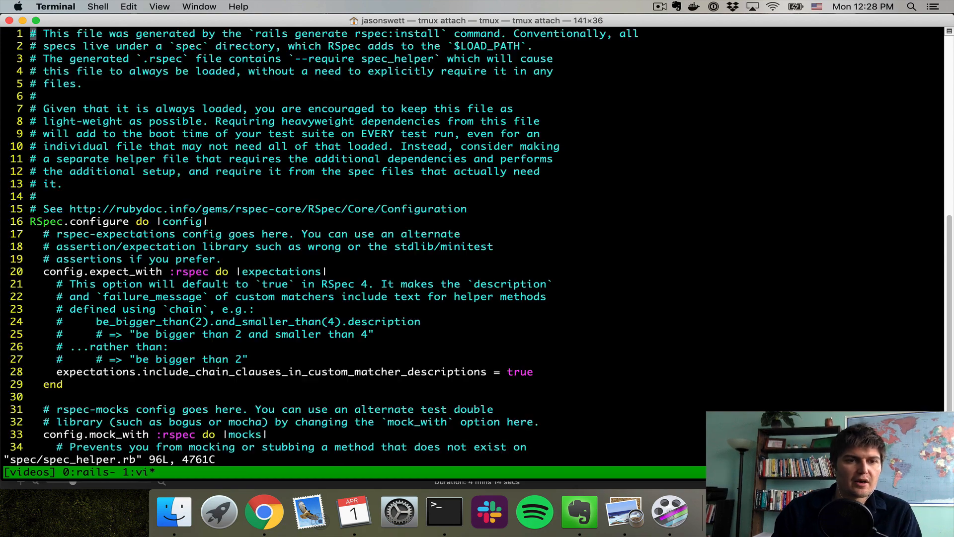
Scroll through spec_helper.rb and rails_helper.rb in vi, closing each afterwards
scroll(down, 3)
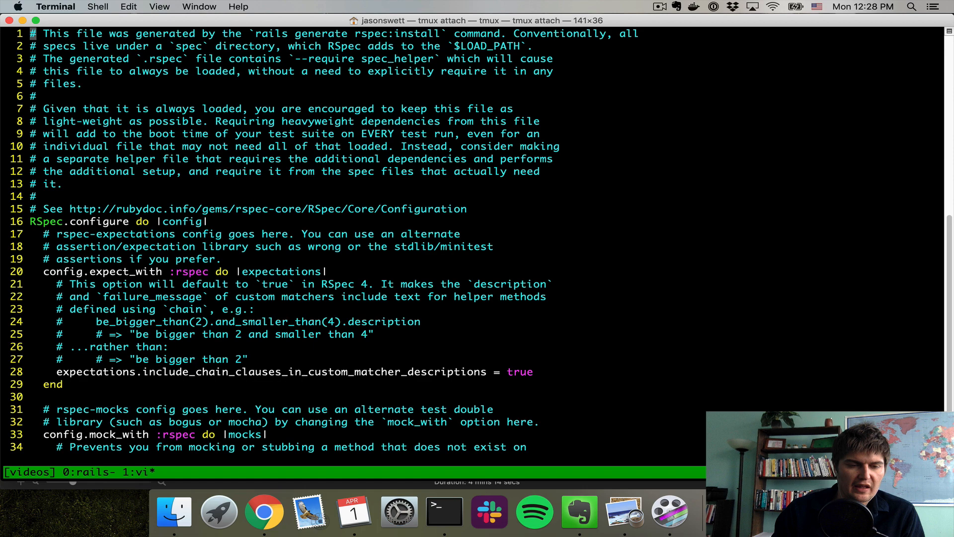
scroll(down, 3)
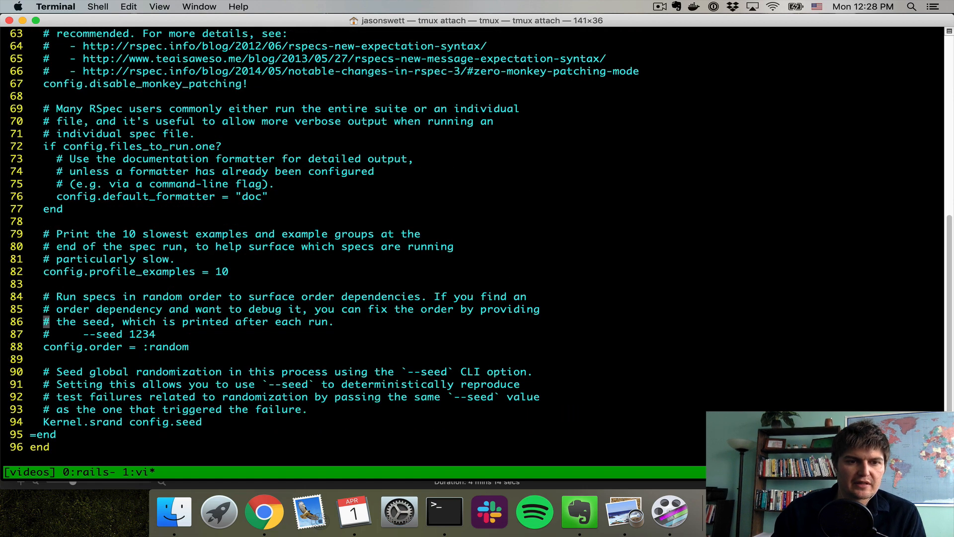
scroll(up, 3)
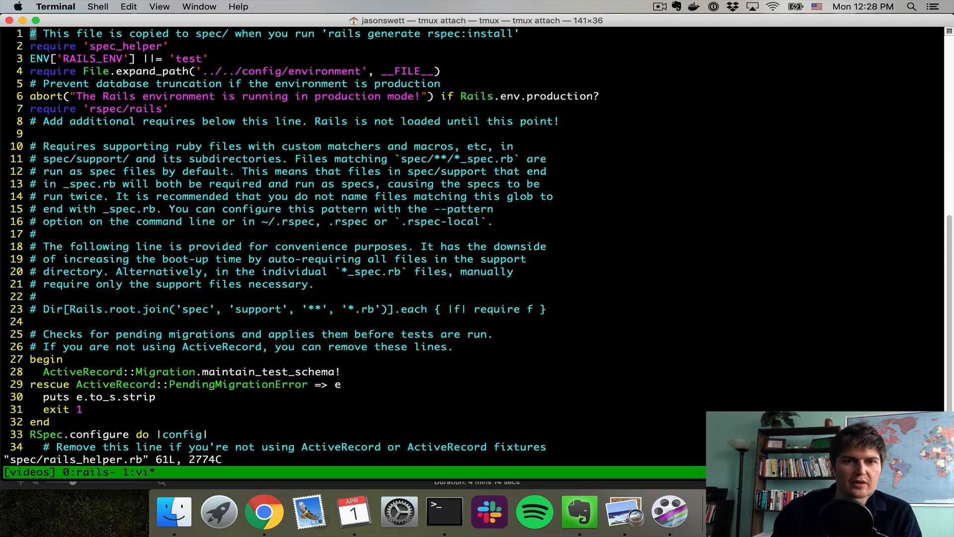
scroll(down, 3)
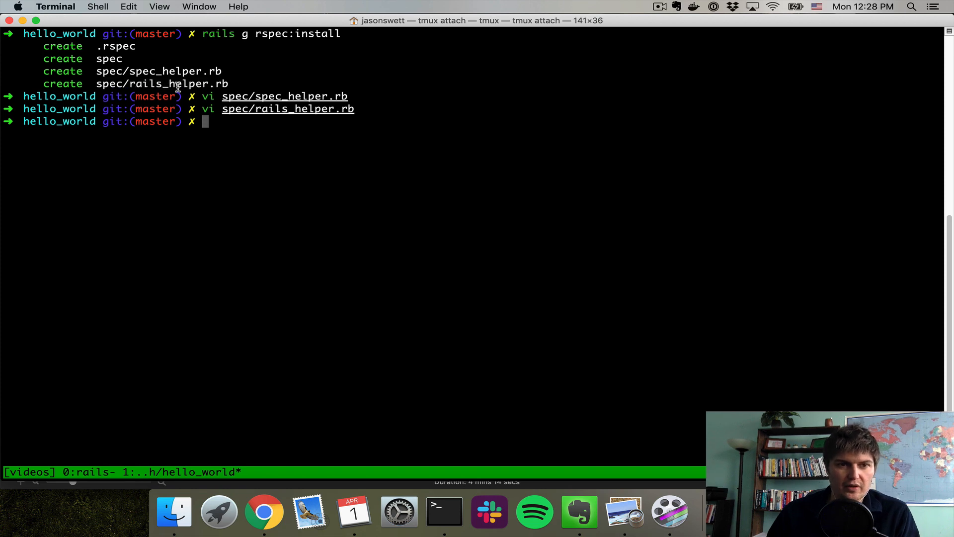
mouse_move(157, 81)
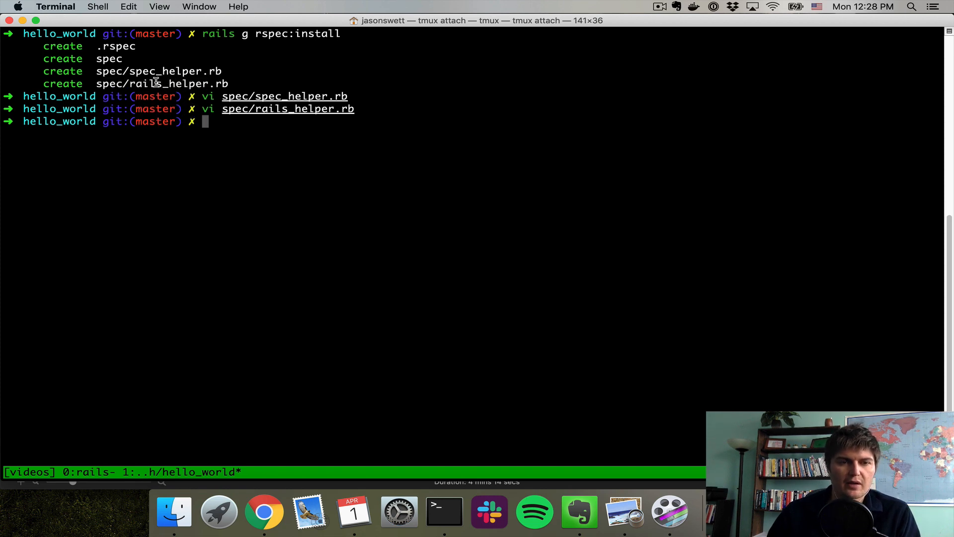
Start committing the RSpec setup files and scroll the book to section 4.3, Creating our static page
double_click(154, 71)
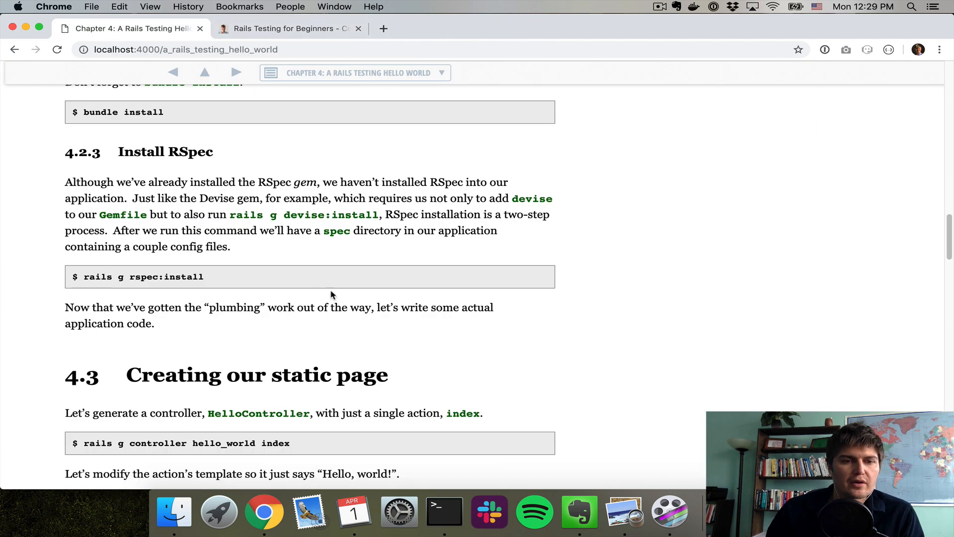
scroll(down, 3)
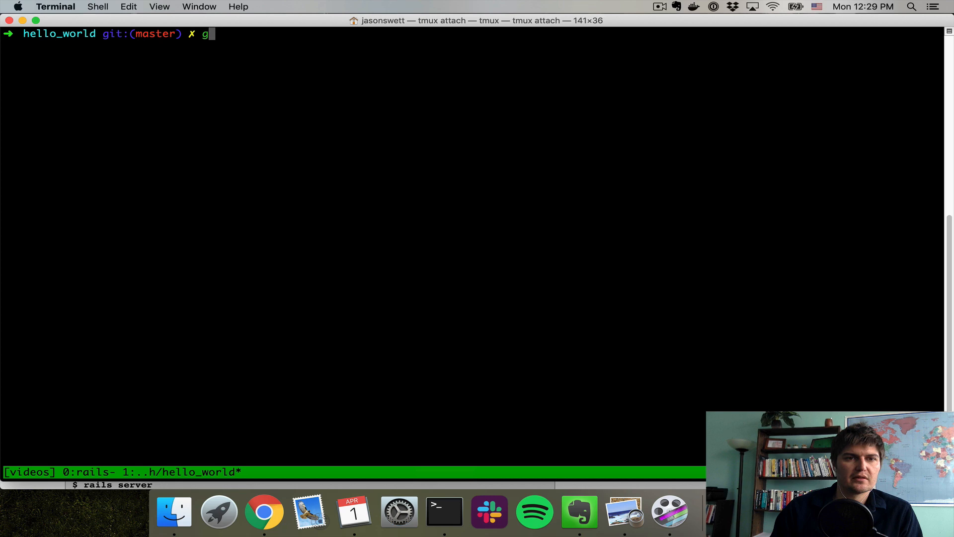
key(Return)
text(Install)
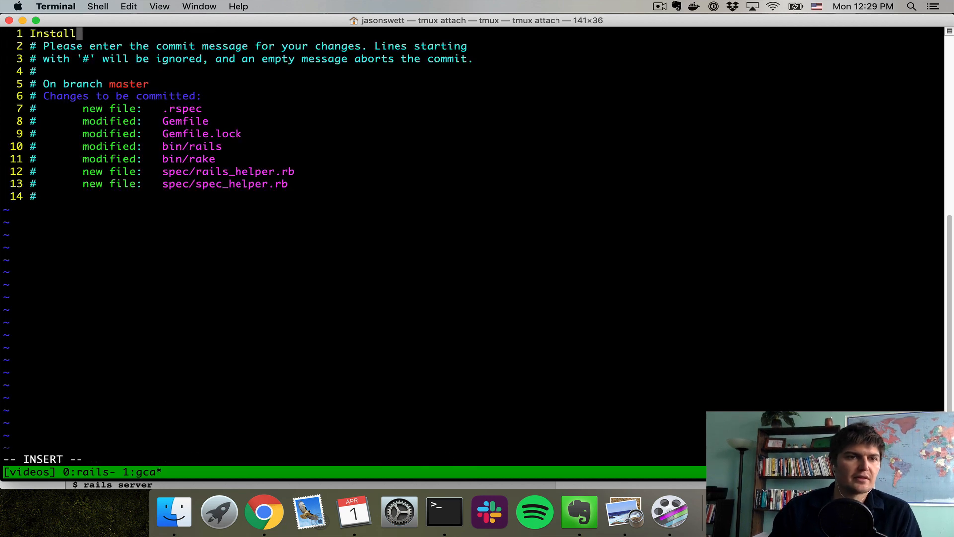
click(263, 514)
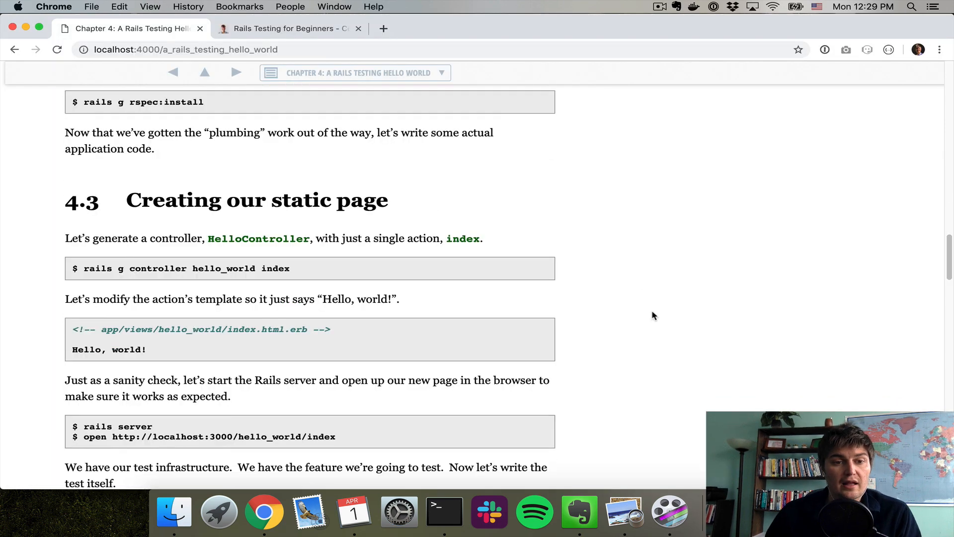
Write 'Hello, world!' into app/views/hello_world/index.html.erb in vi, then return to the book
scroll(down, 3)
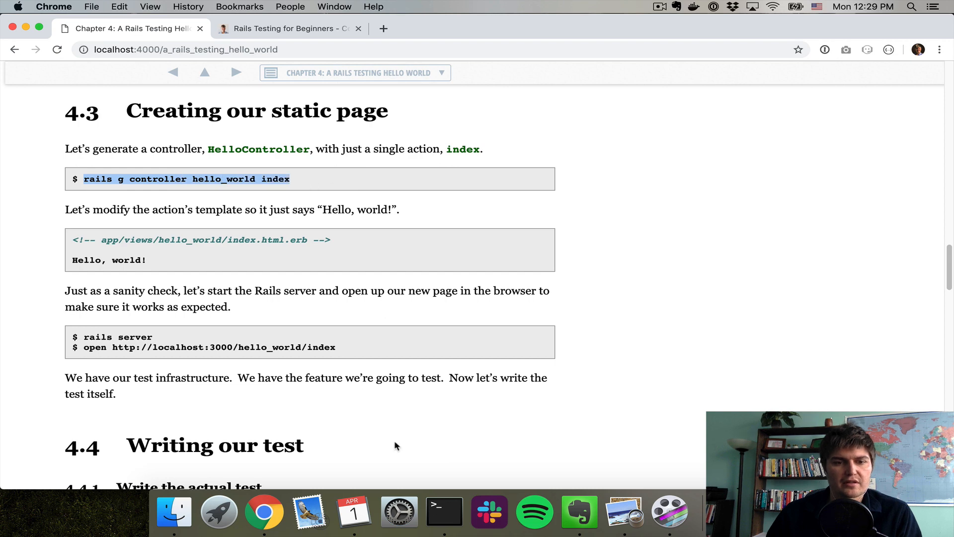
click(443, 512)
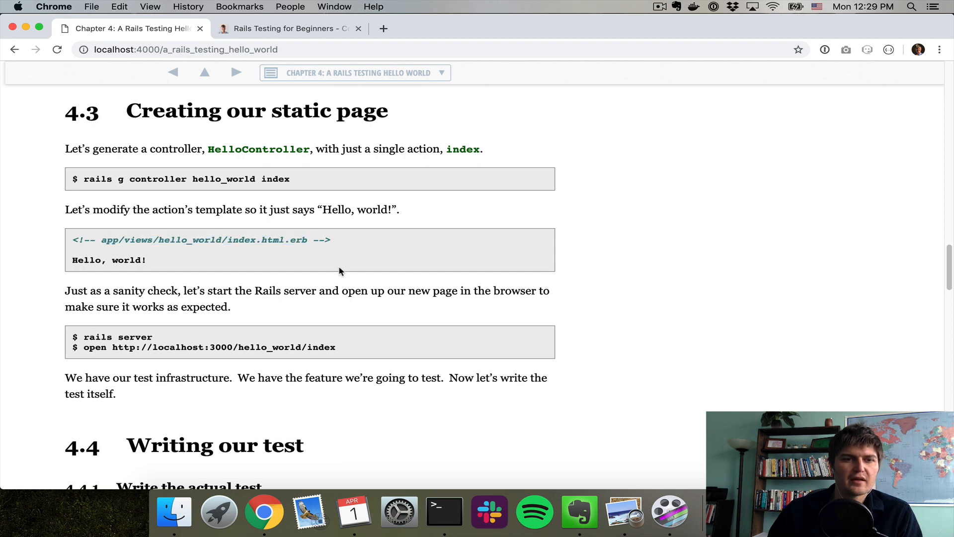
click(444, 512)
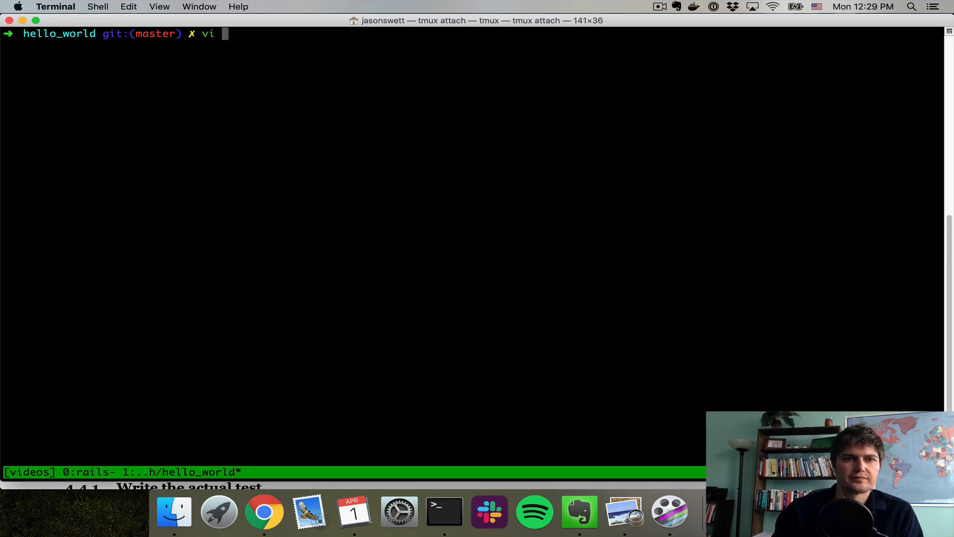
text(app/views/hello_world/index.html.erb)
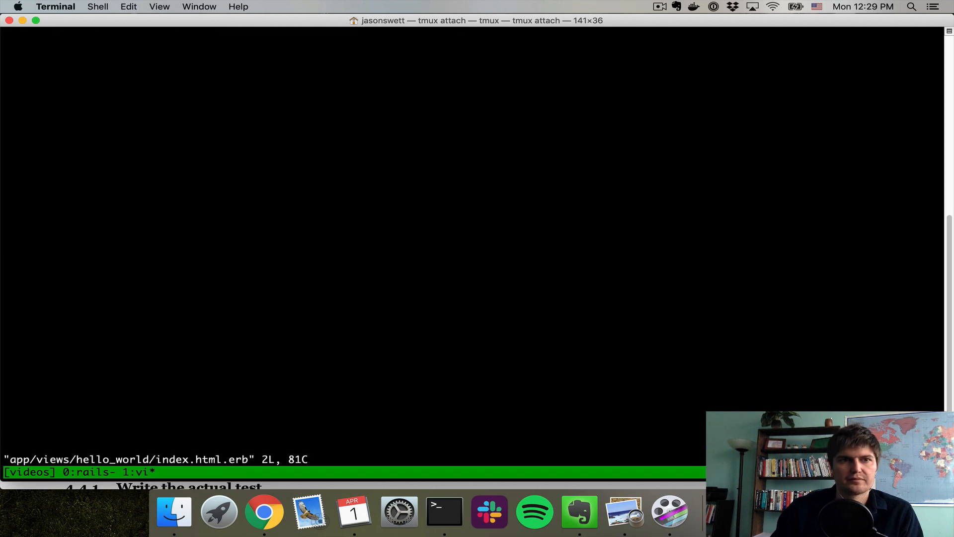
text(H)
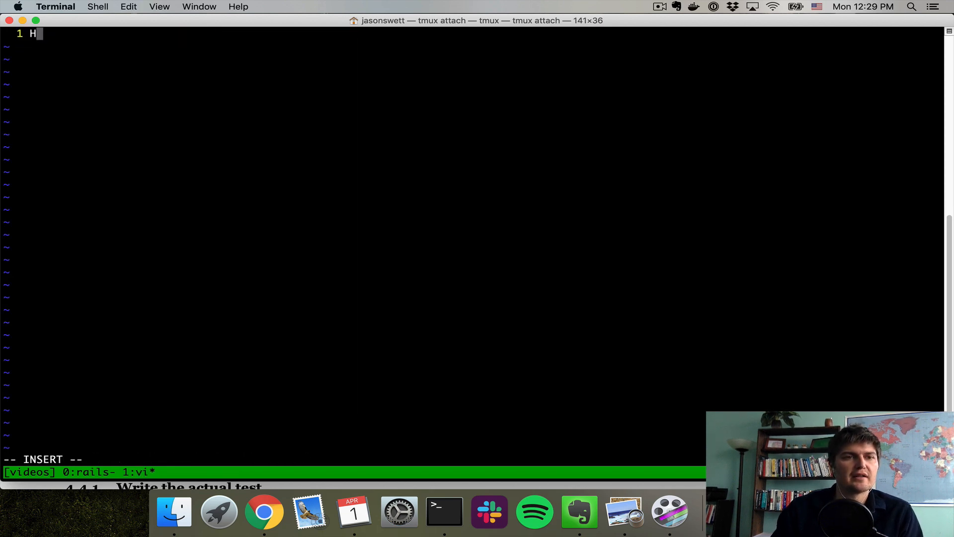
text(ello, world!)
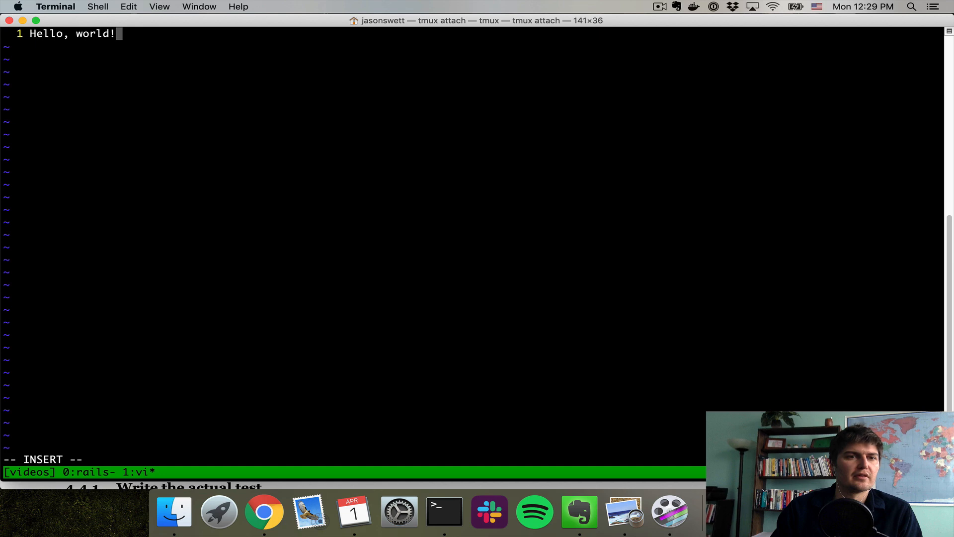
click(262, 518)
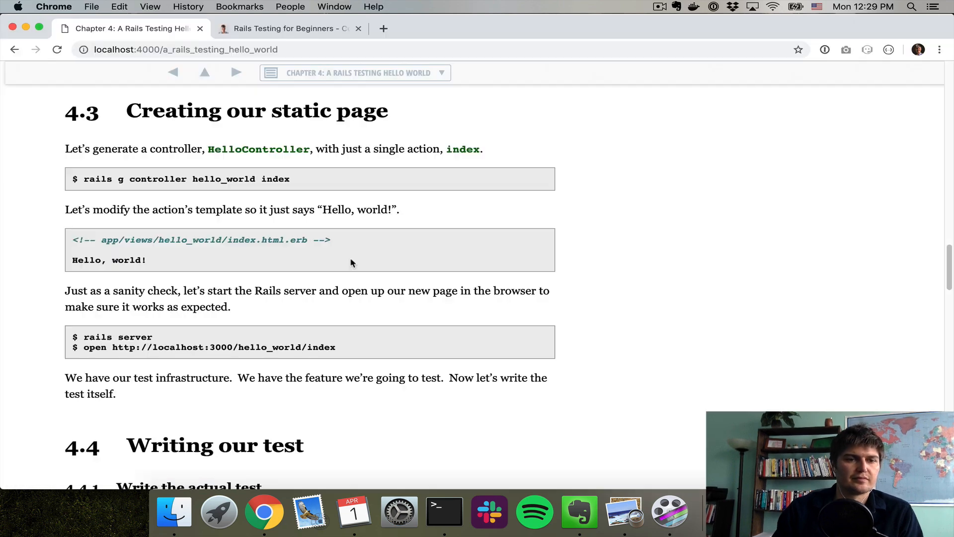
scroll(down, 3)
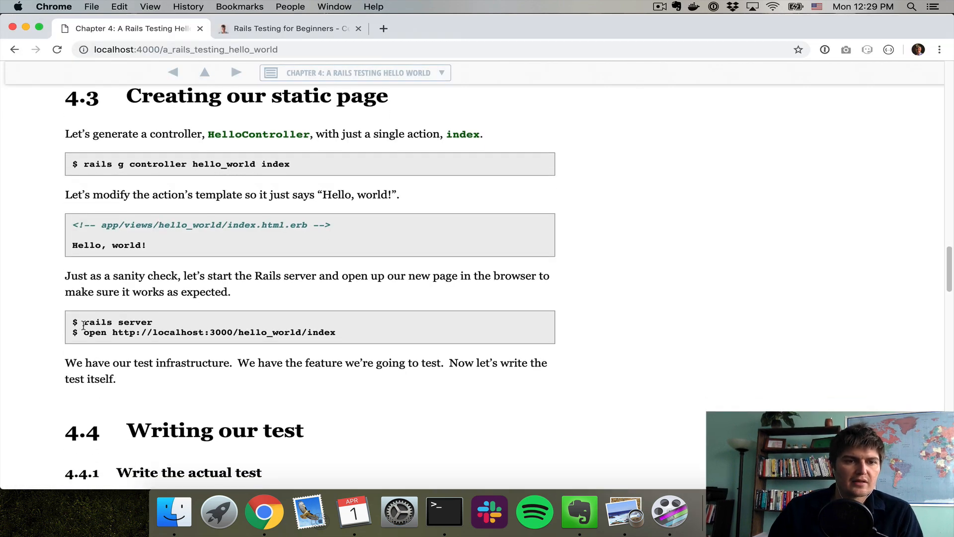
Run rails server -p 3001 and cd into Documents/code/scratch/hello_world in a second window
click(445, 512)
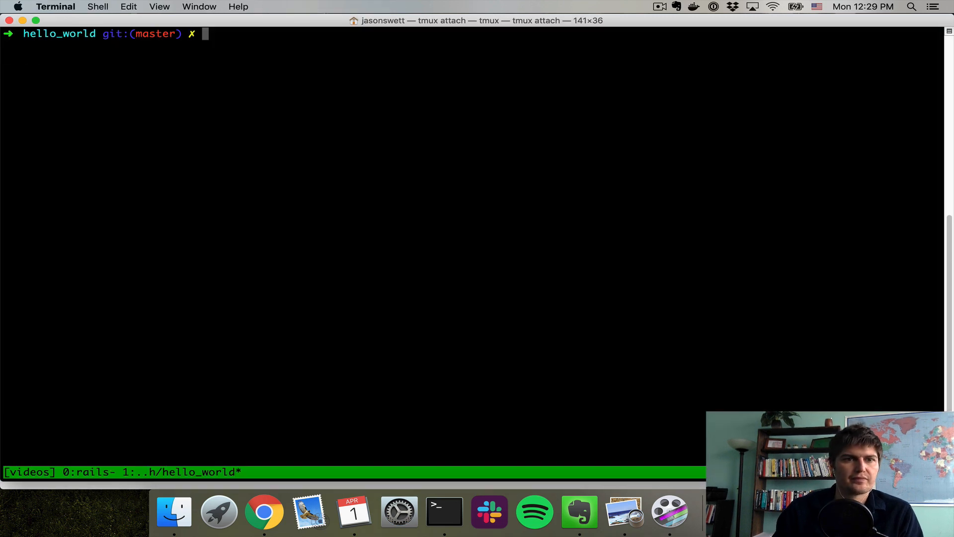
text(rails server -)
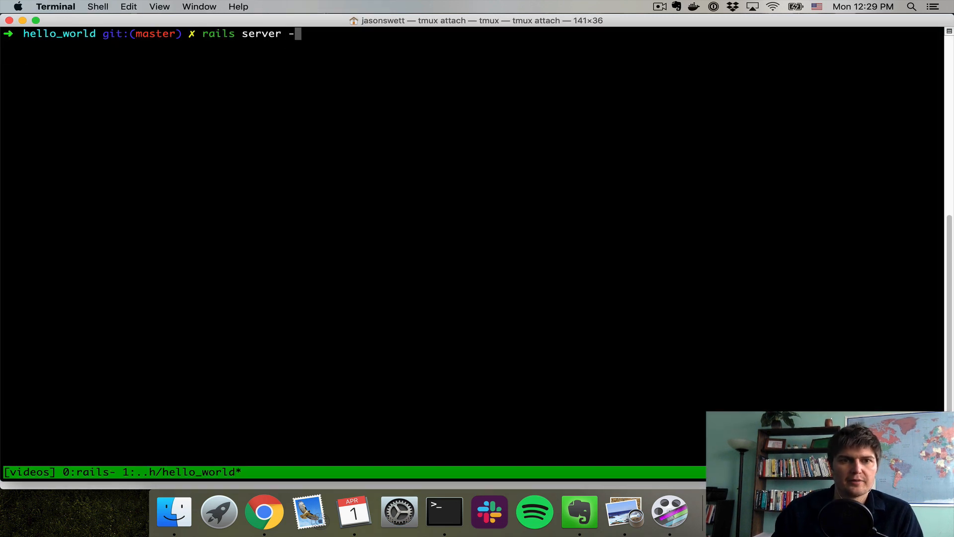
text(p)
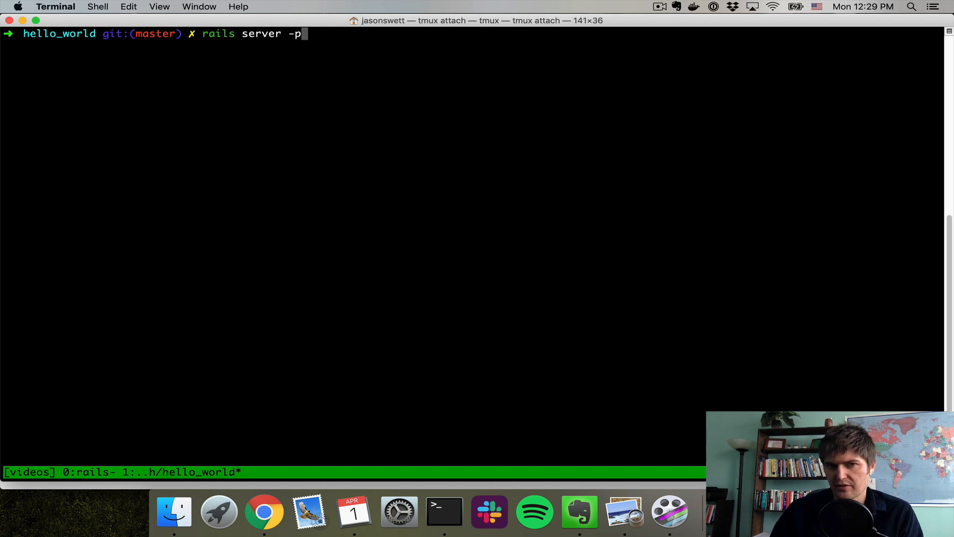
text(3)
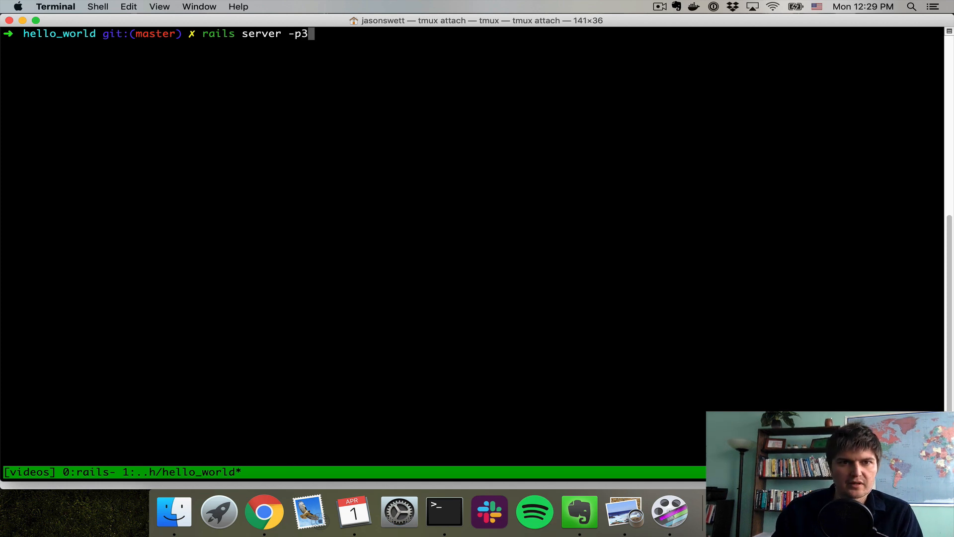
text(001)
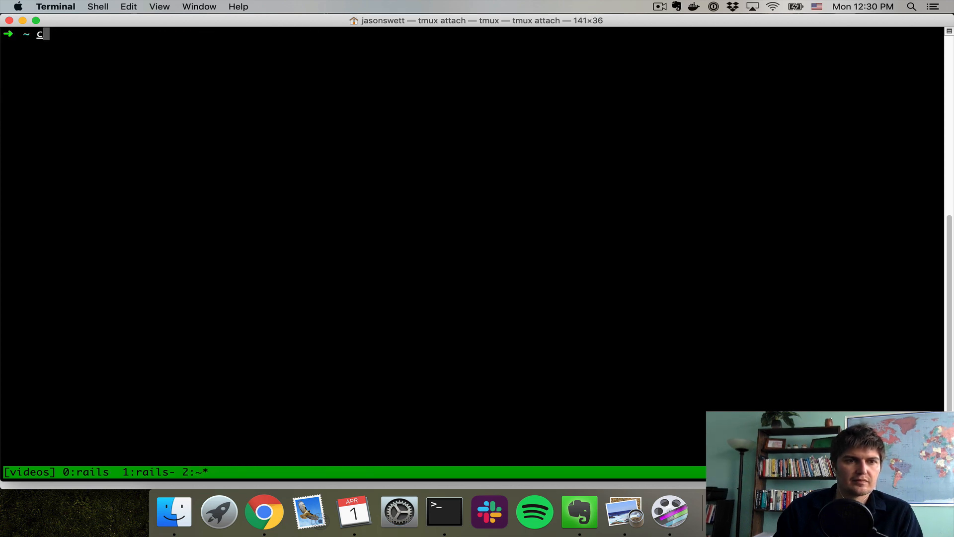
text(cd Documents/code)
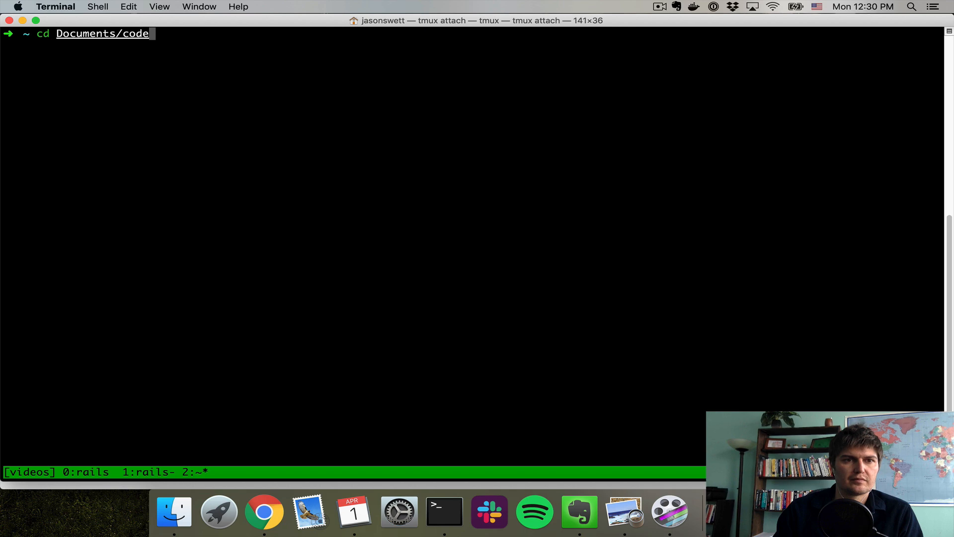
text(/scratch/hello_world/)
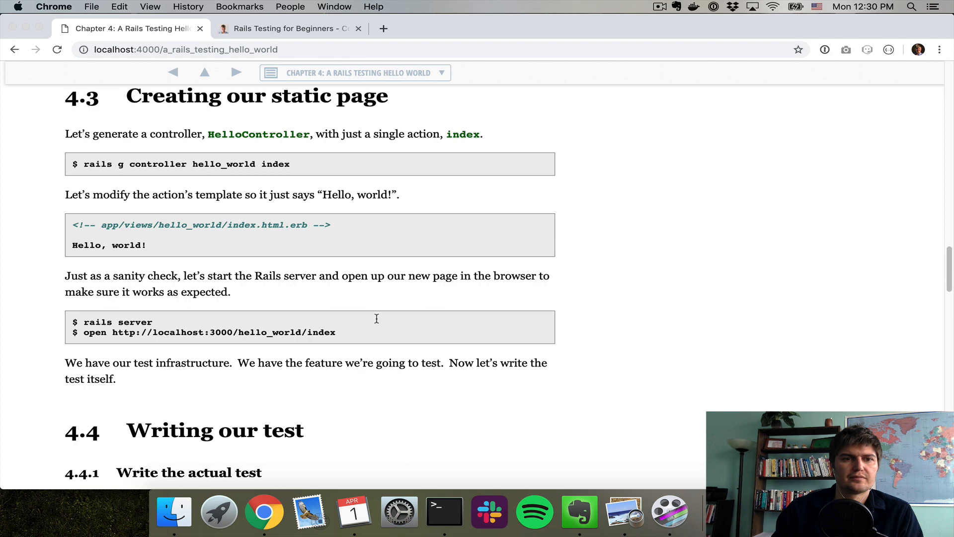
Confirm localhost:3001/hello_world/index shows 'Hello, world!', then scroll the book to section 4.4
click(444, 512)
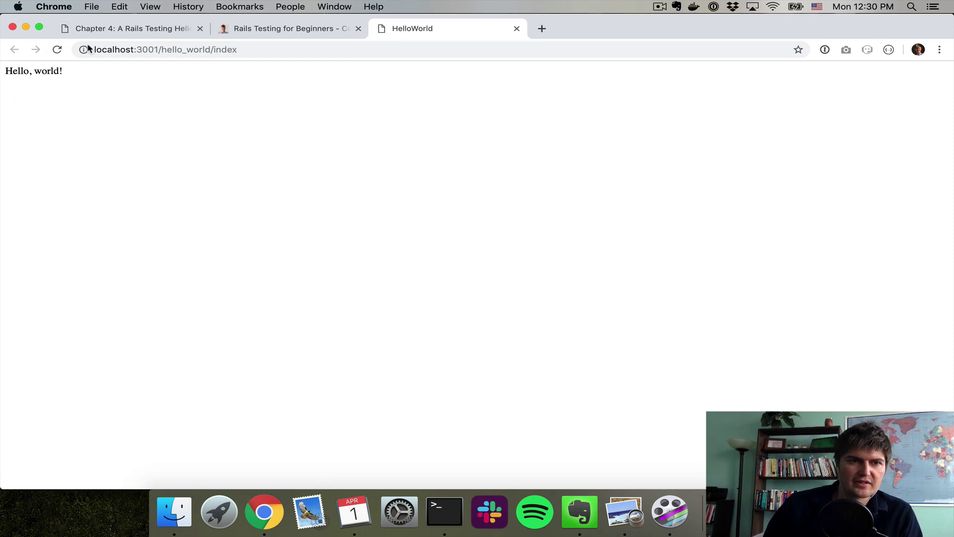
click(134, 28)
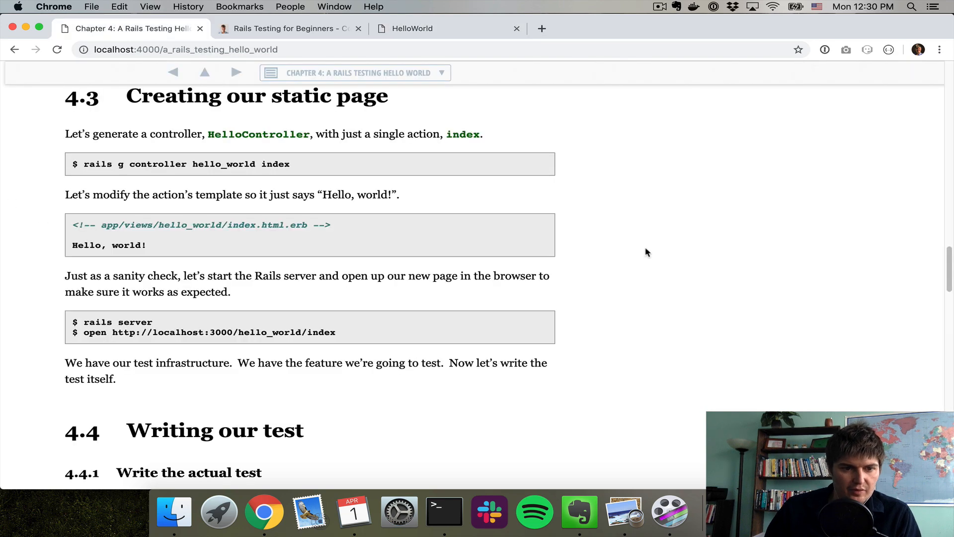
scroll(down, 3)
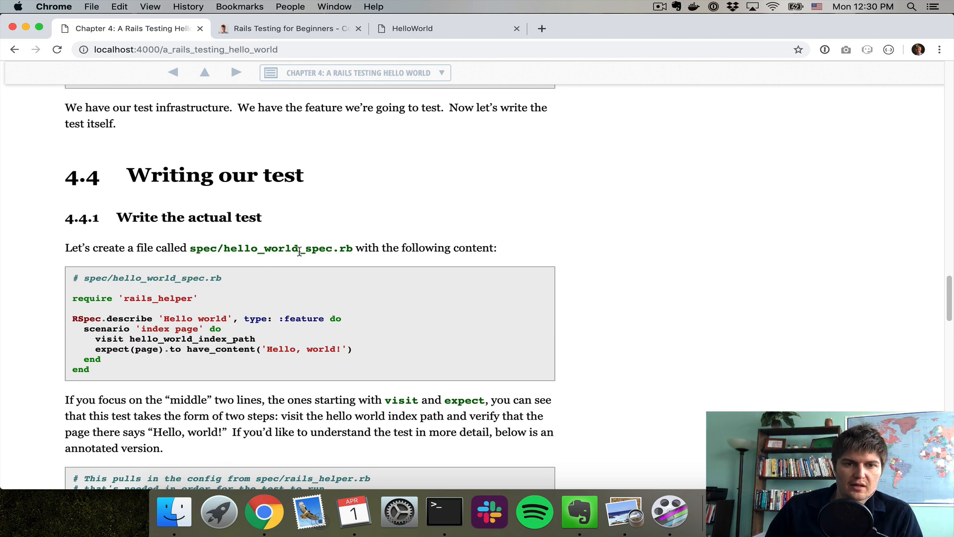
Create spec/hello_world_spec.rb with the book's feature test expecting 'Hello, world!'
double_click(321, 248)
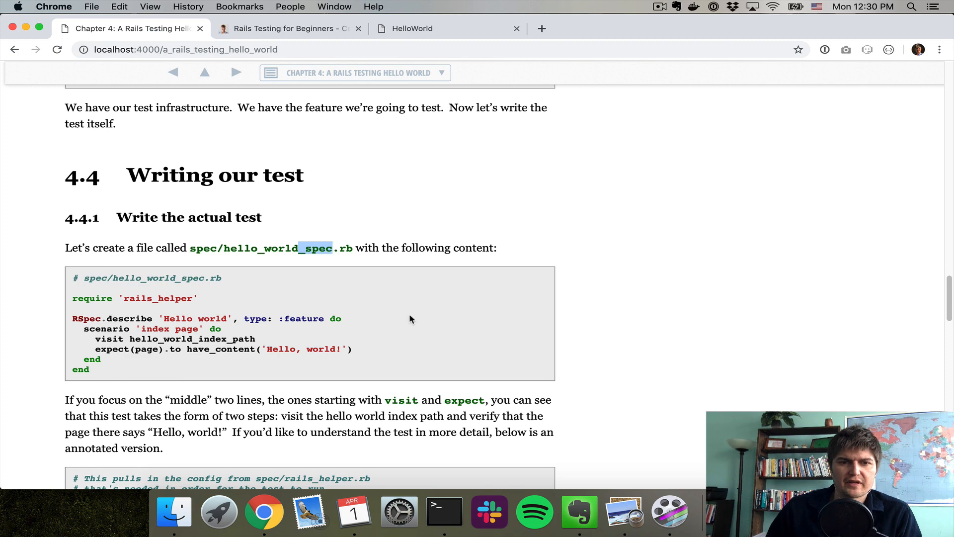
mouse_move(444, 511)
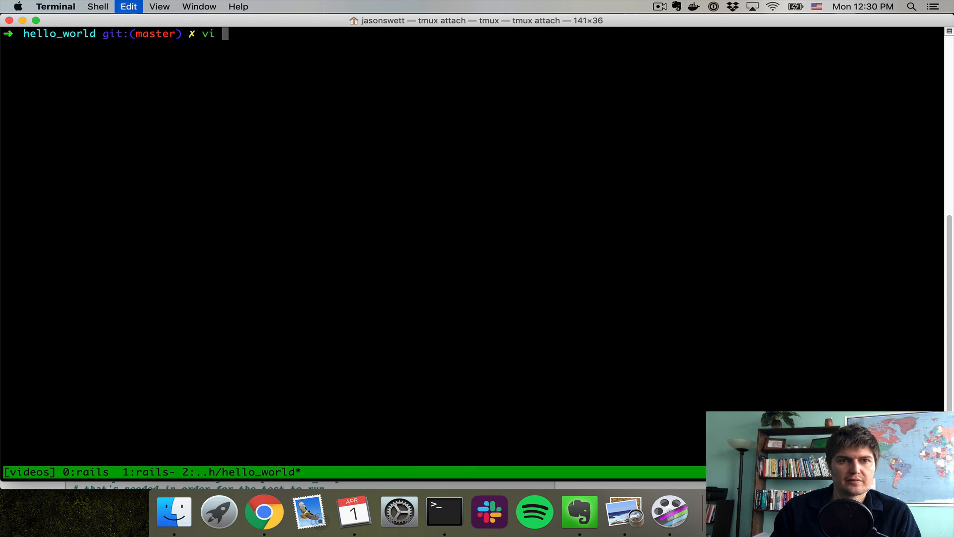
click(263, 512)
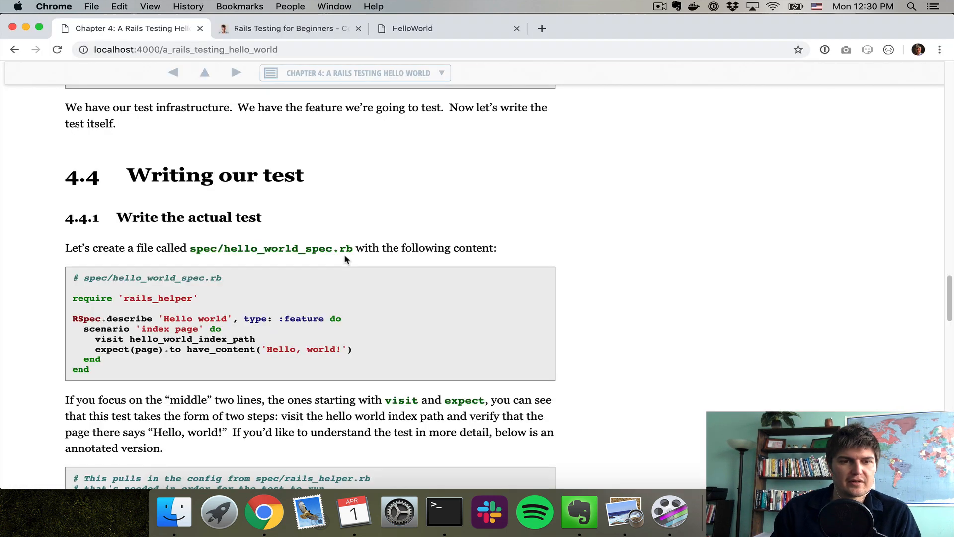
click(445, 511)
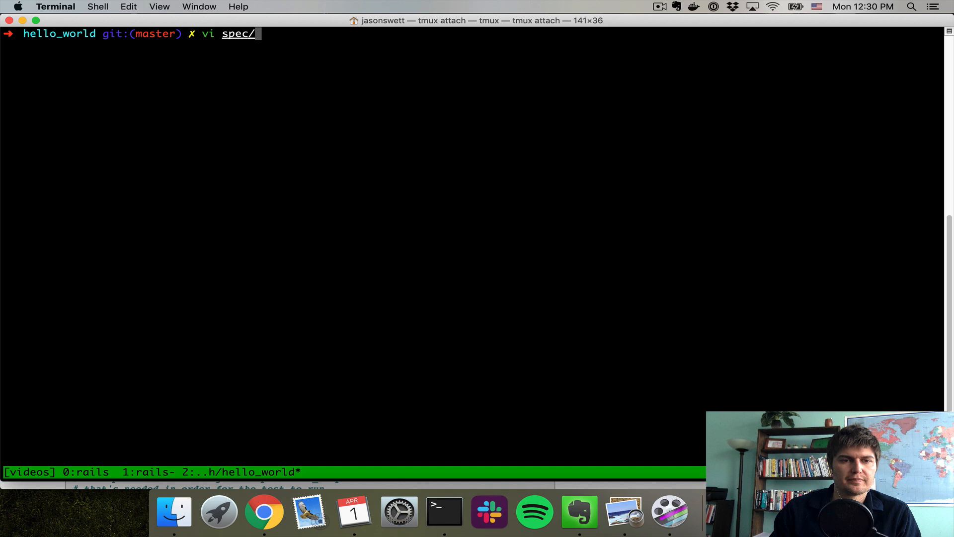
text(hello_world_spec.)
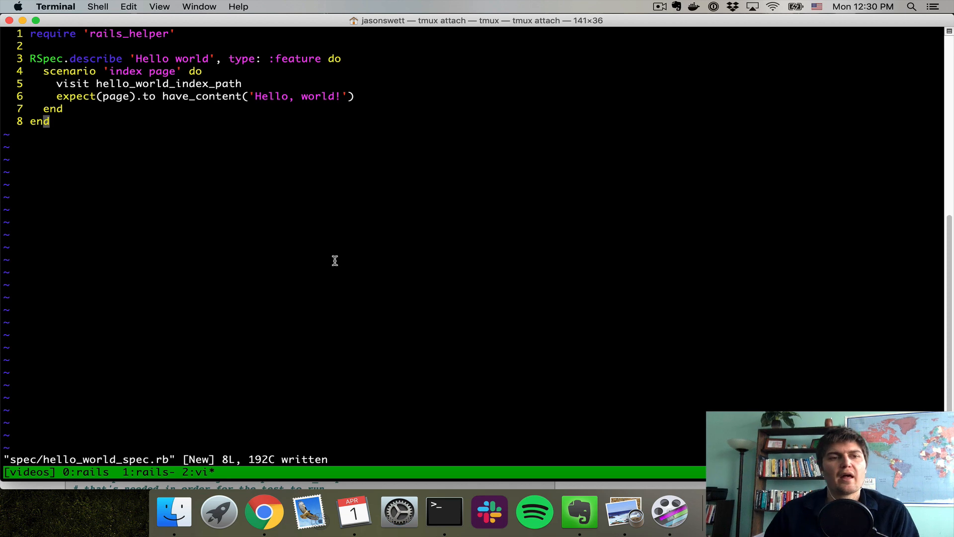
mouse_move(381, 96)
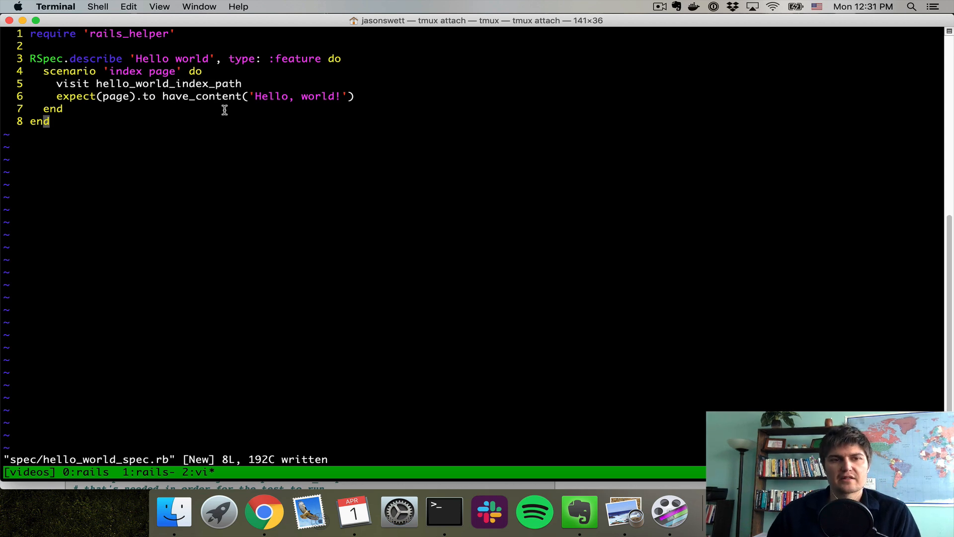
click(263, 520)
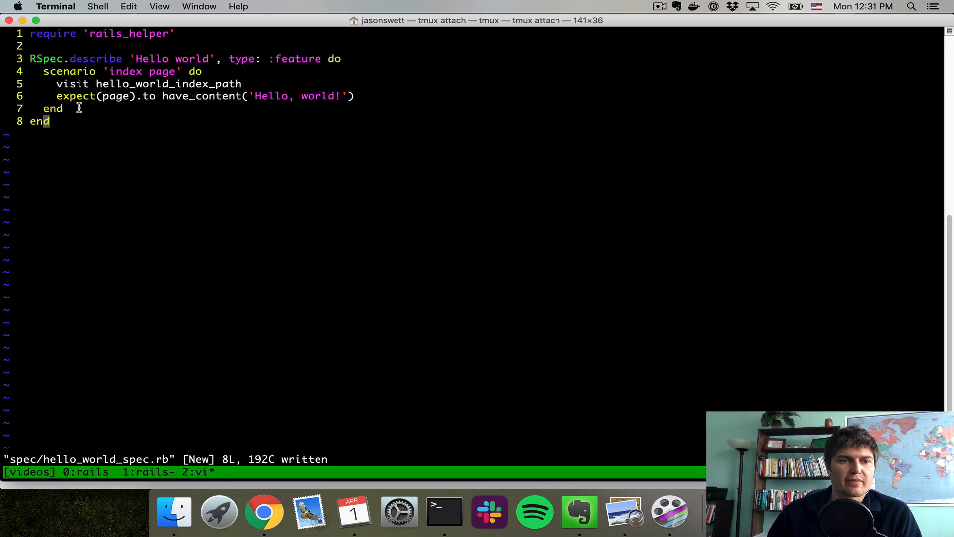
mouse_move(161, 96)
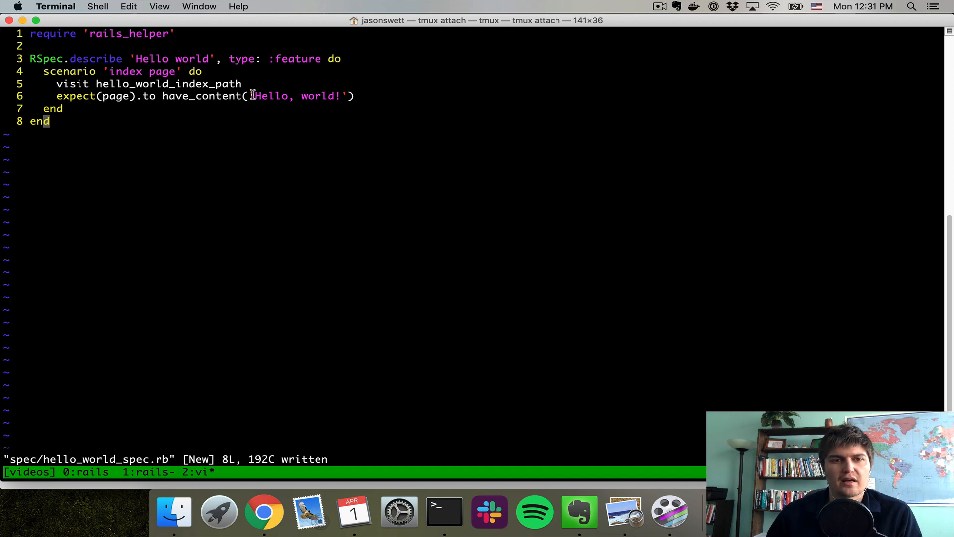
mouse_move(516, 216)
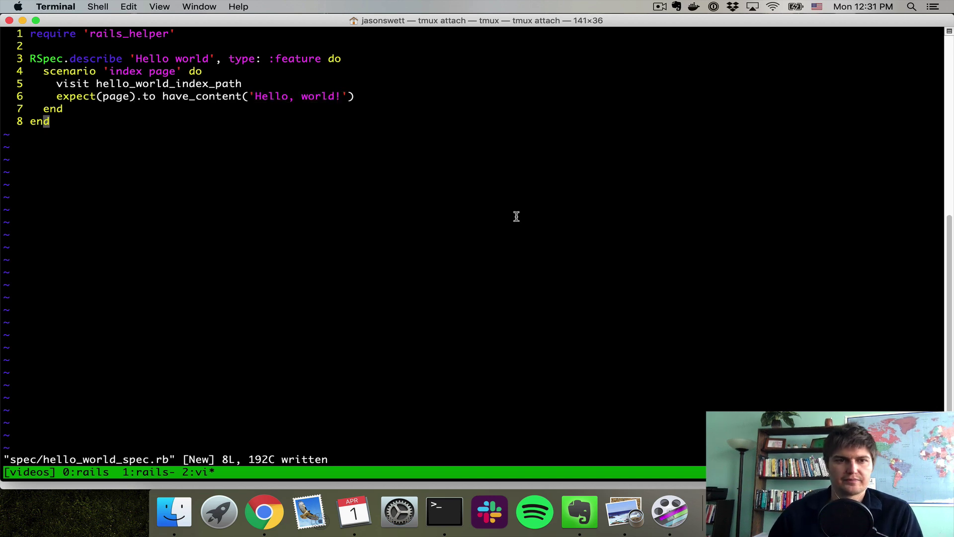
text(:q)
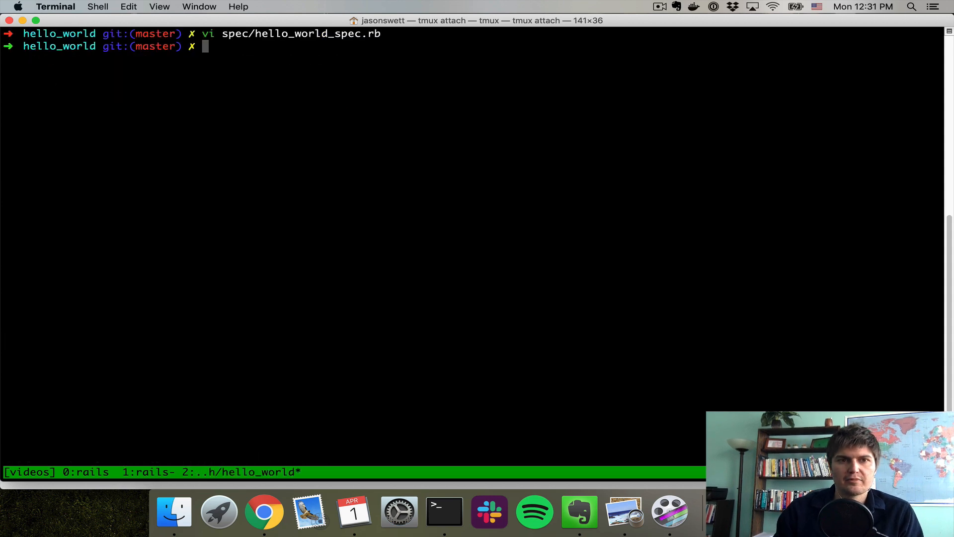
Begin typing rspec spec/hello_world_spec.rb at the hello_world prompt
text(r)
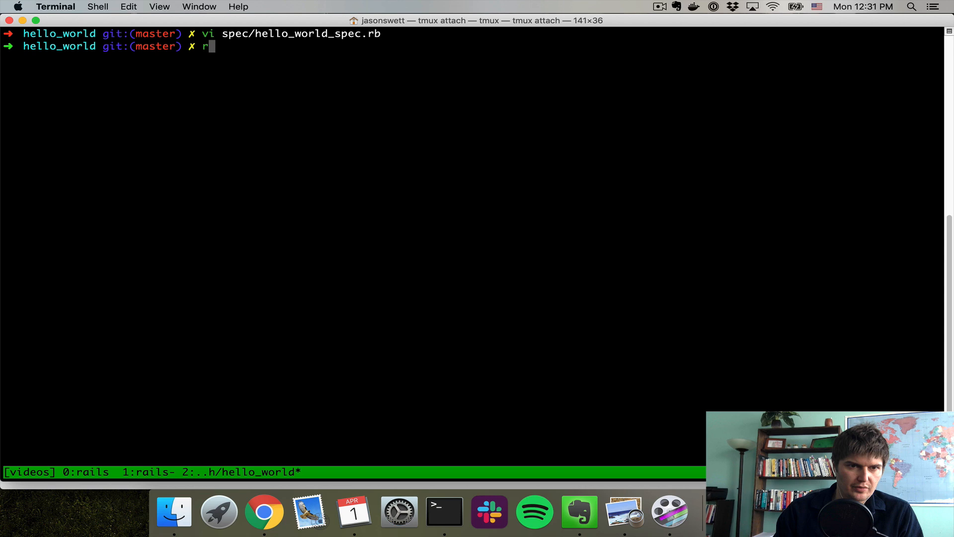
text(spec spec/hel)
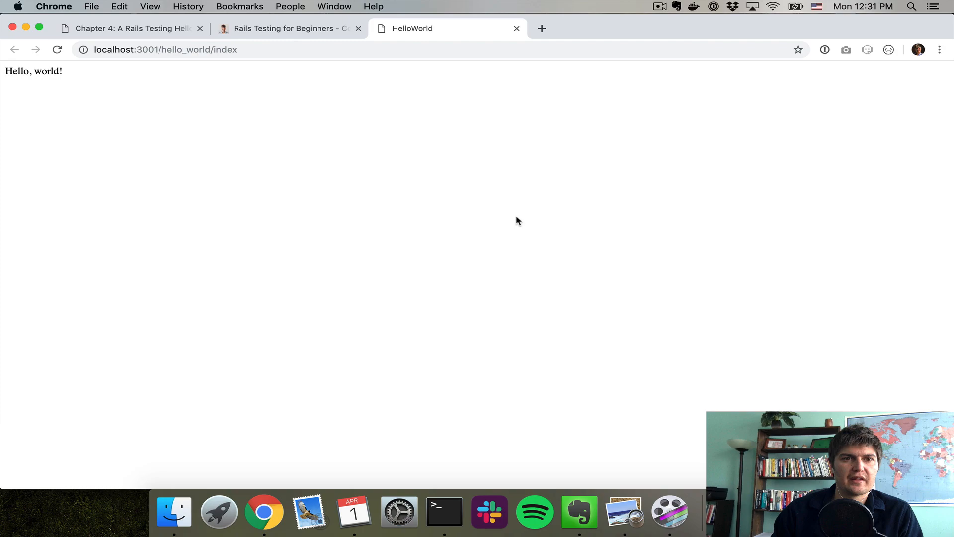
Read chapter 4 through to section 4.5.2, Watch the test run in the browser
click(131, 28)
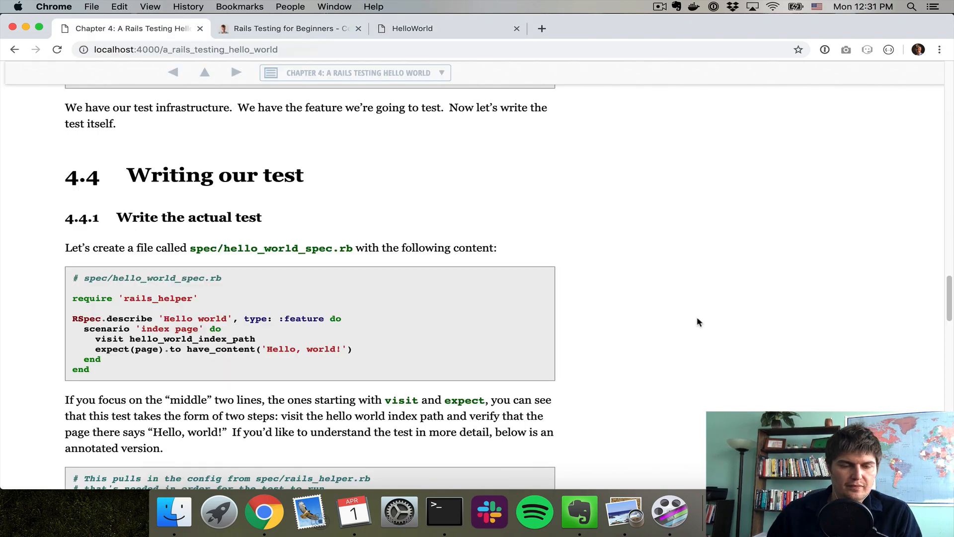
scroll(down, 3)
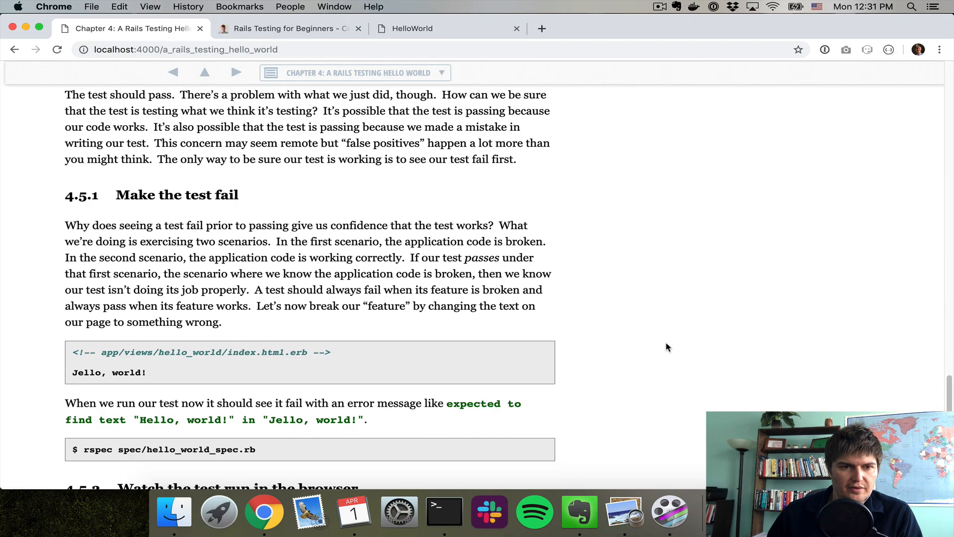
scroll(down, 3)
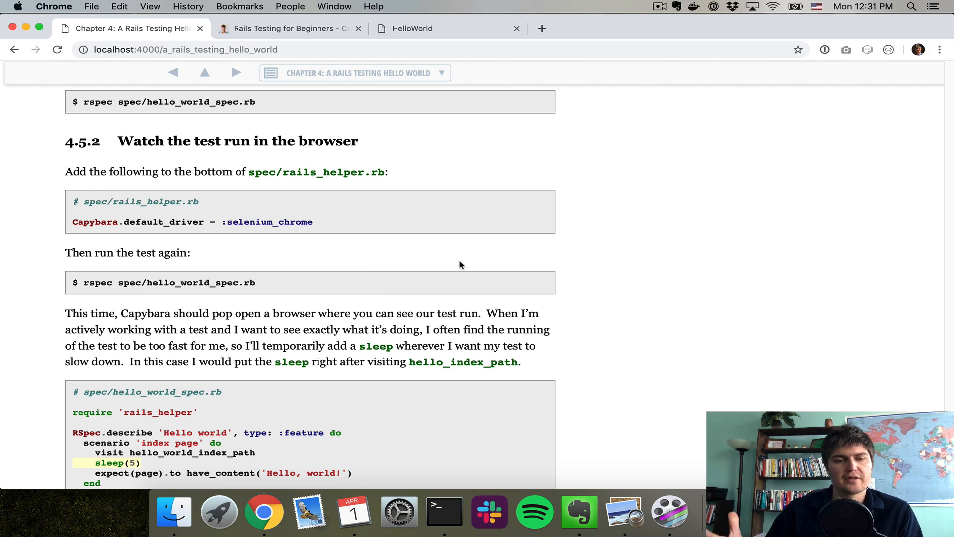
mouse_move(458, 459)
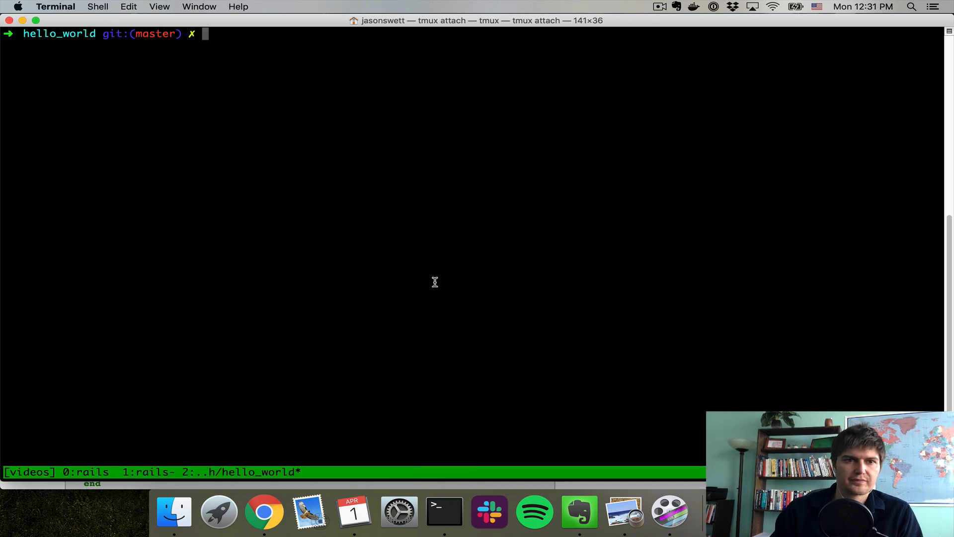
text(vi config/rai)
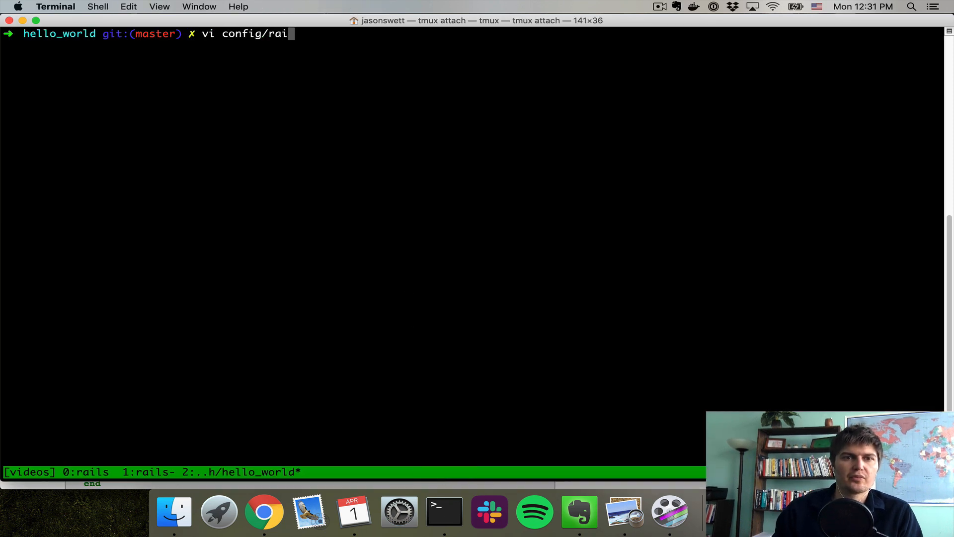
click(263, 513)
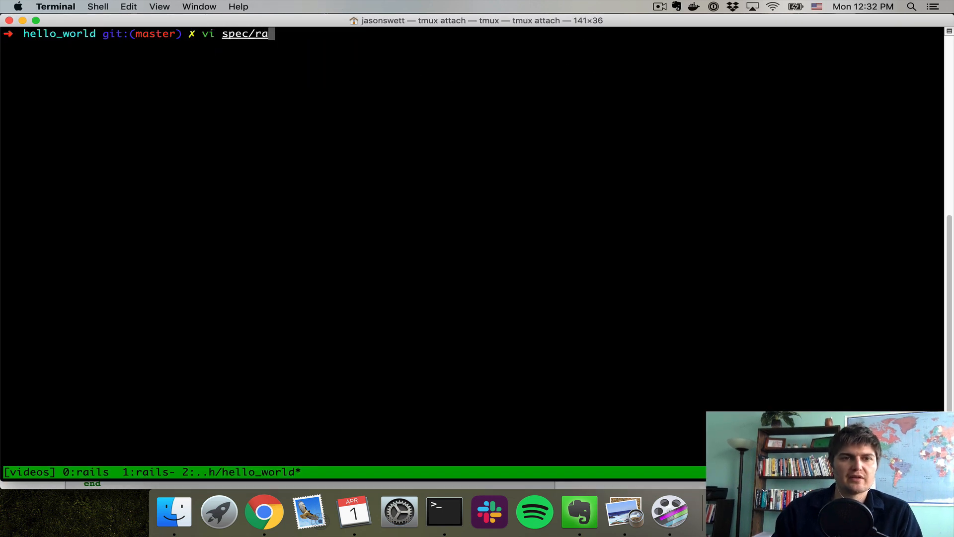
key(Enter)
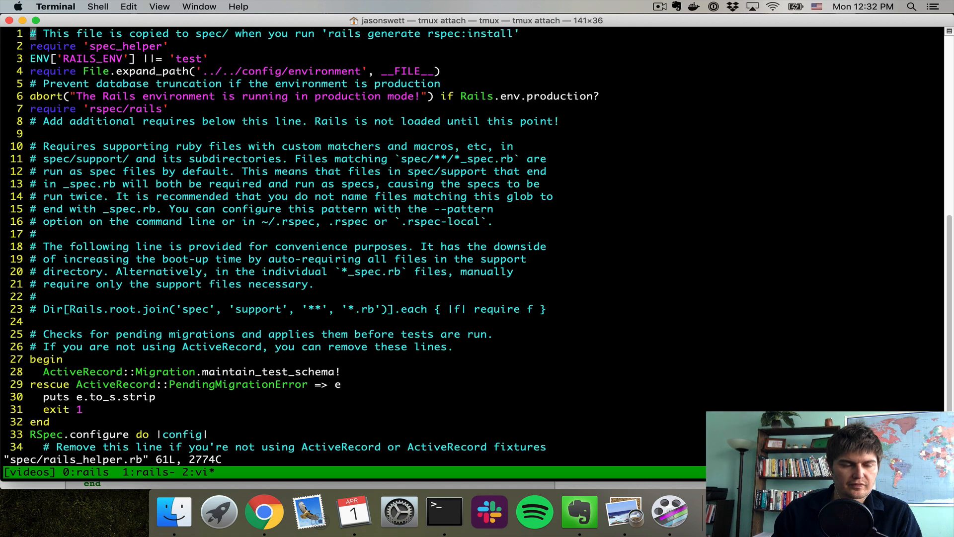
scroll(down, 3)
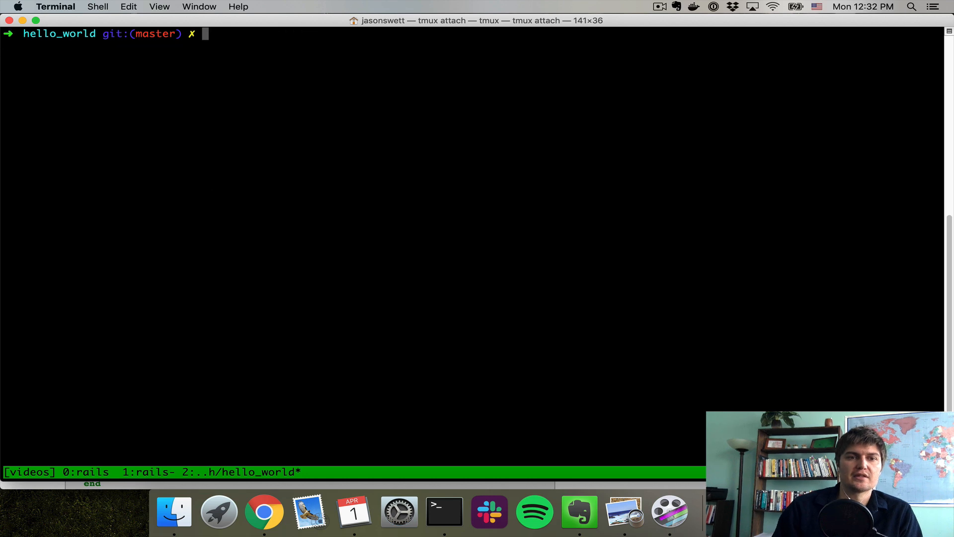
Run the hello world spec (0 failures) and add sleep(5) after the visit line
text(rspec spec/hello_world_spec.rb)
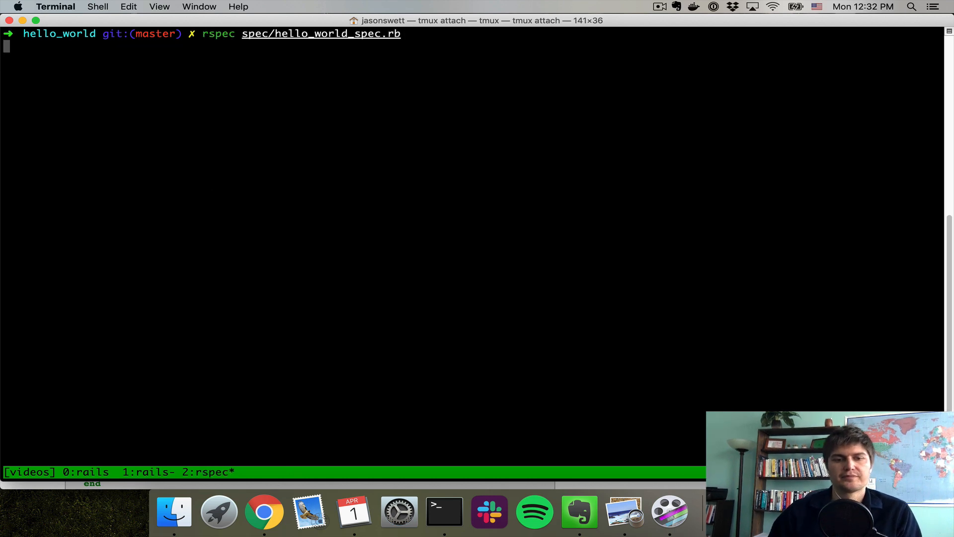
key(Return)
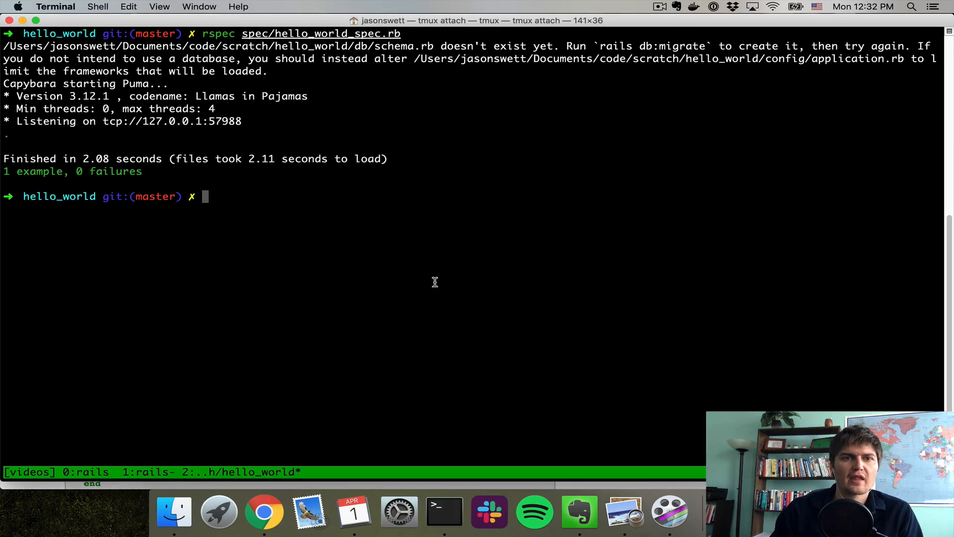
text(vi spec/hello_world_spec.rb)
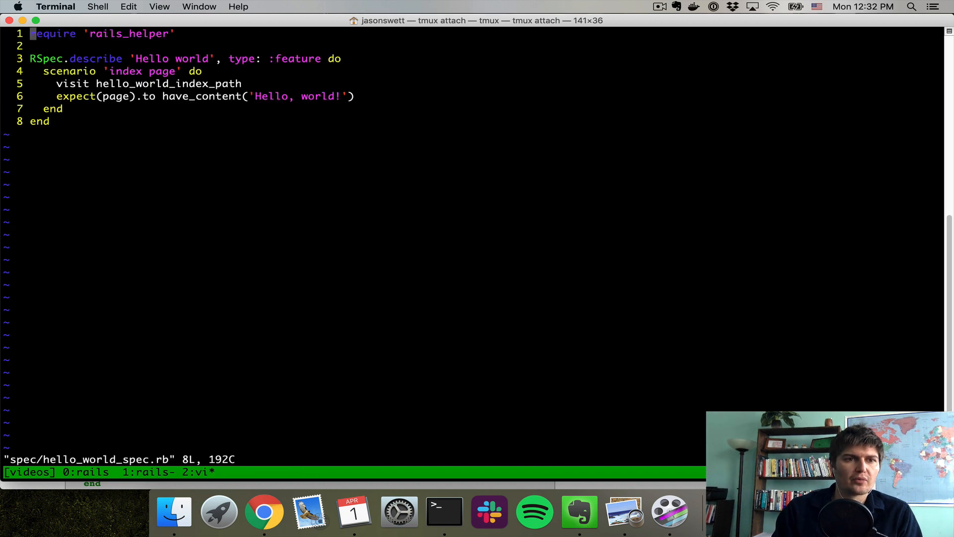
text(sleep())
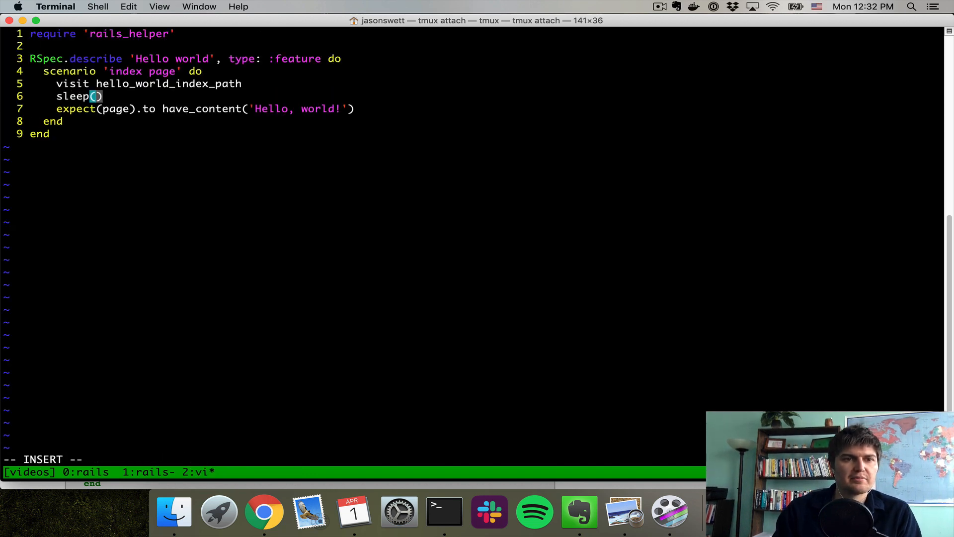
text(5)
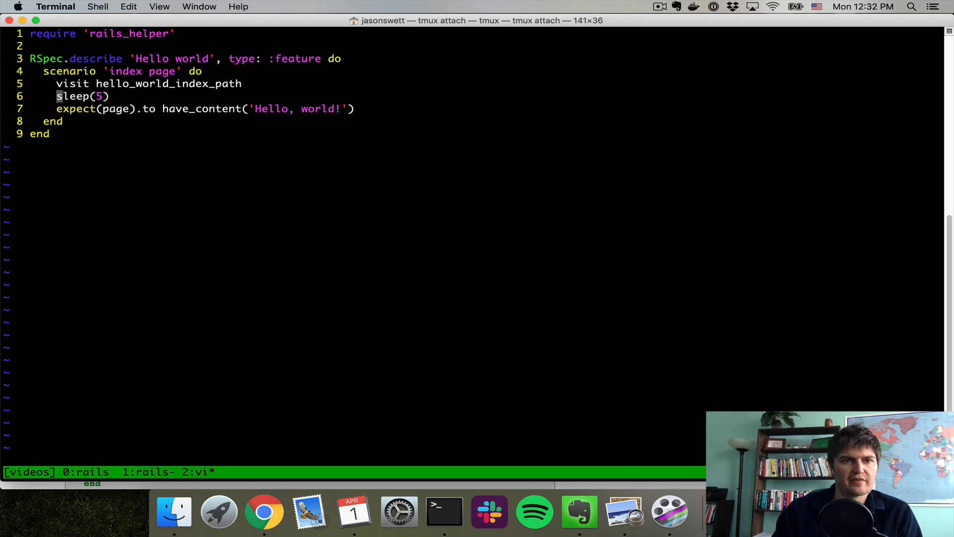
text(:x)
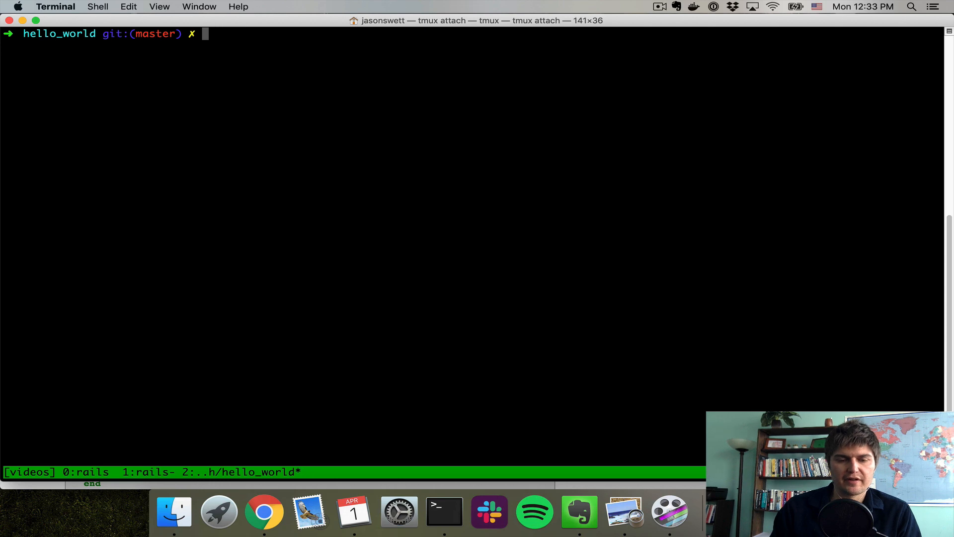
Change the index view text to 'Jello, world!' so the spec rerun fails
text(vi spec/f)
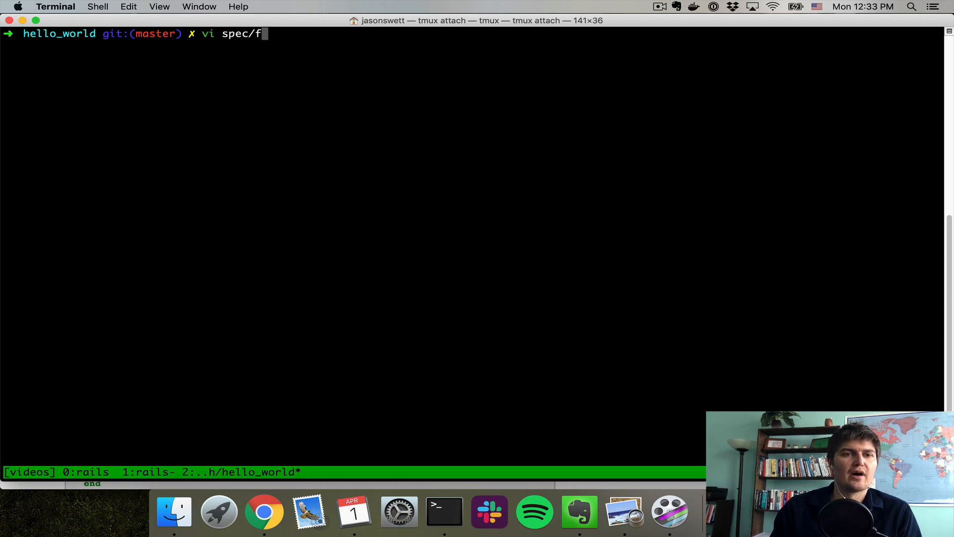
key(ctrl+u)
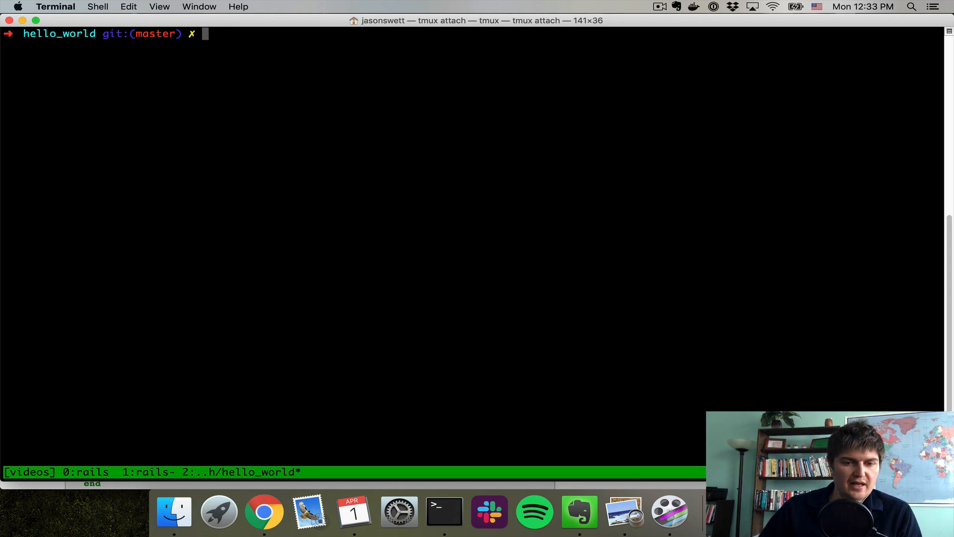
click(263, 512)
text(gs)
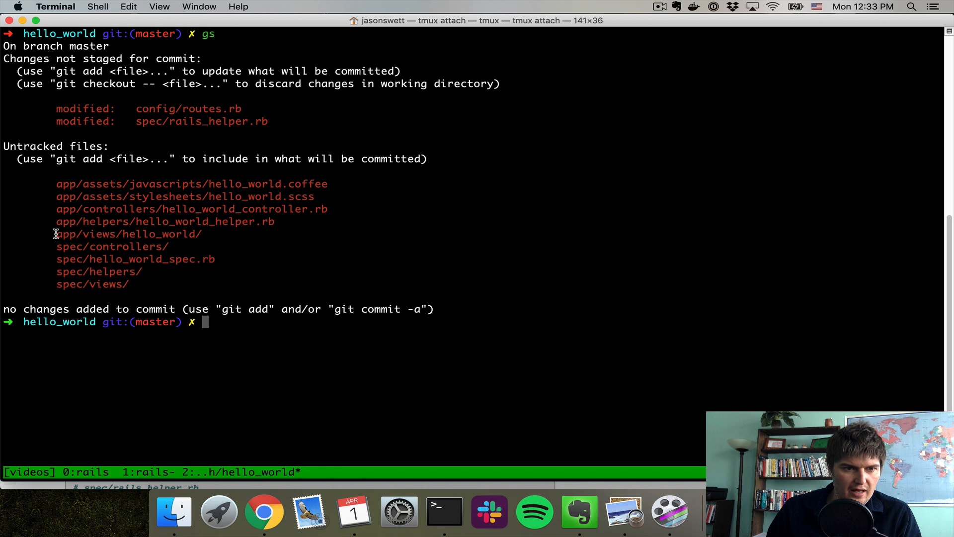
text(v)
text(r)
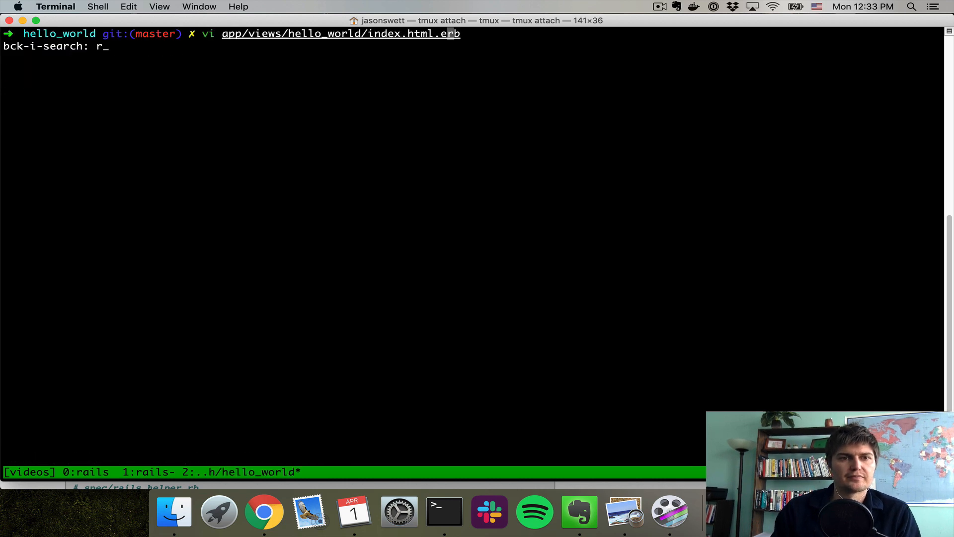
key(Enter)
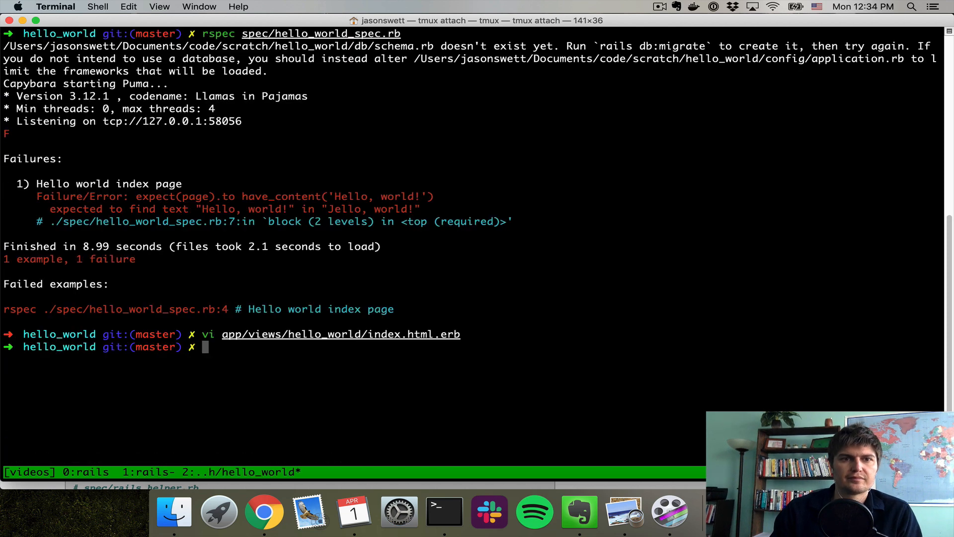
Enter a new command targeting spec/hello_world_spec.rb
text(vi spec/hello_world_spec.rb)
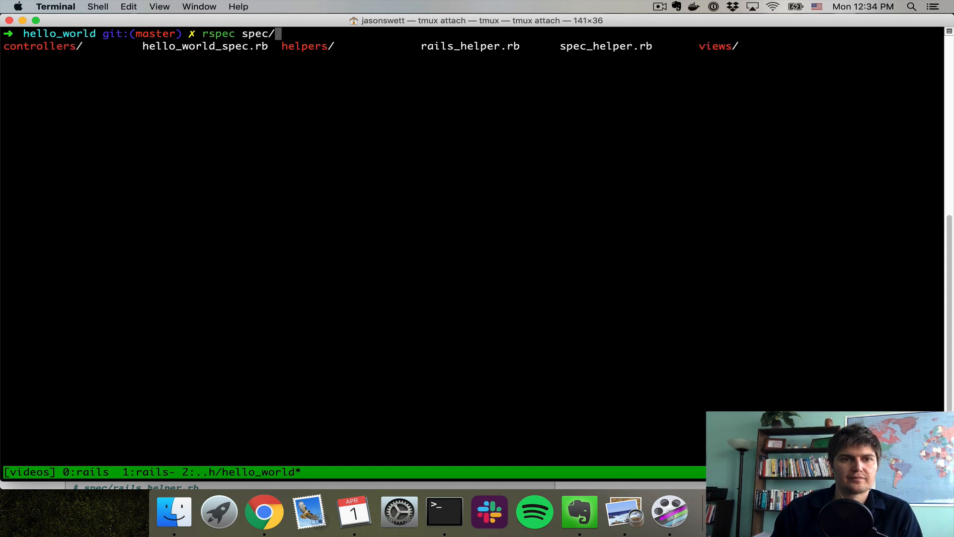
text(hel)
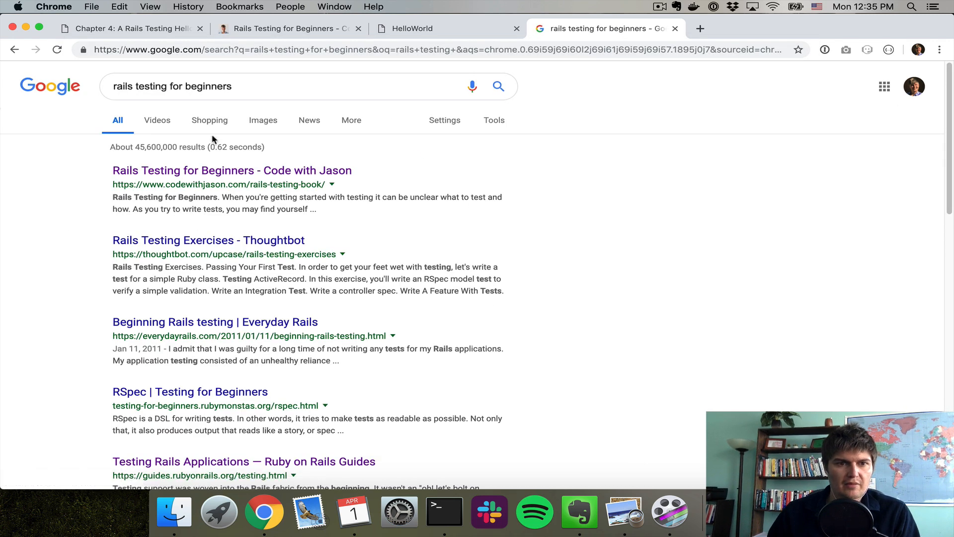
Open the 'Rails Testing for Beginners - Code with Jason' result and scroll down the book page
click(221, 170)
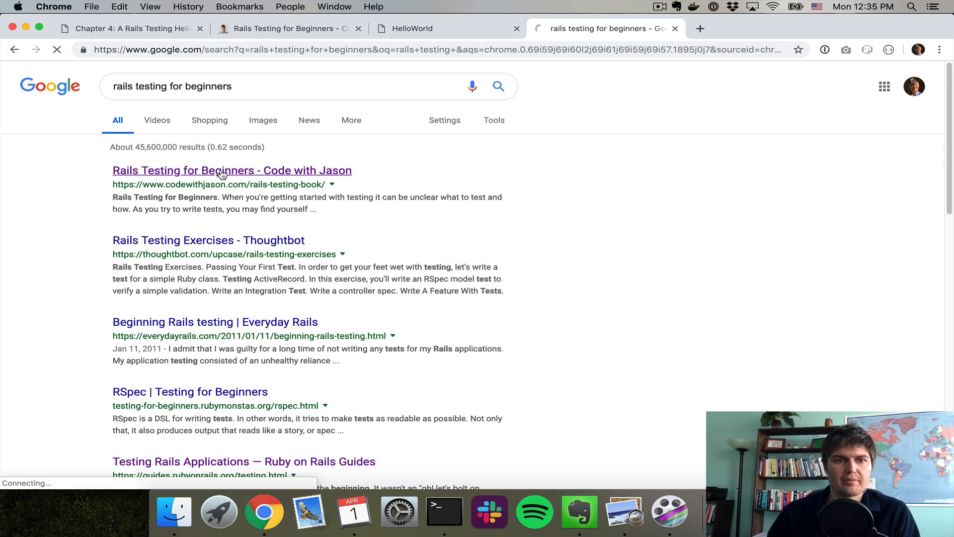
click(221, 170)
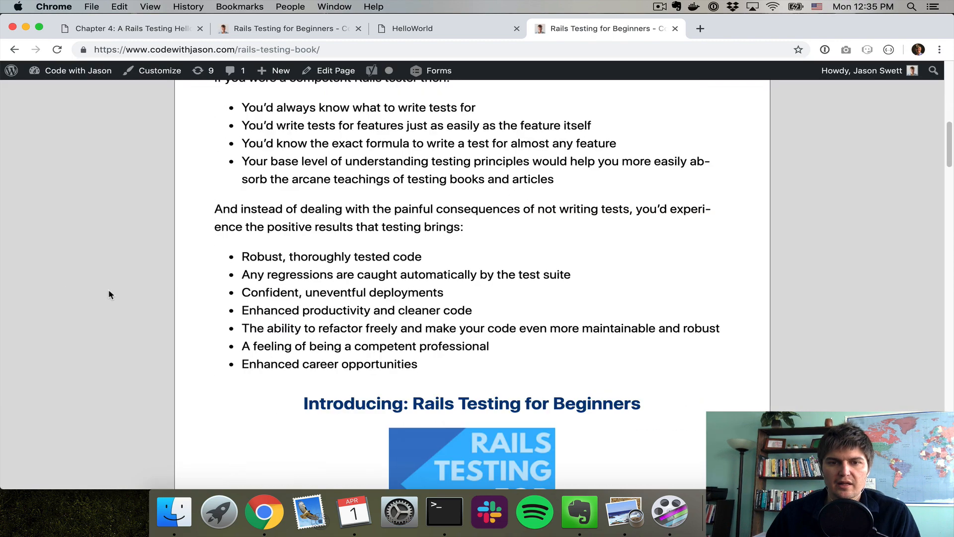
scroll(down, 3)
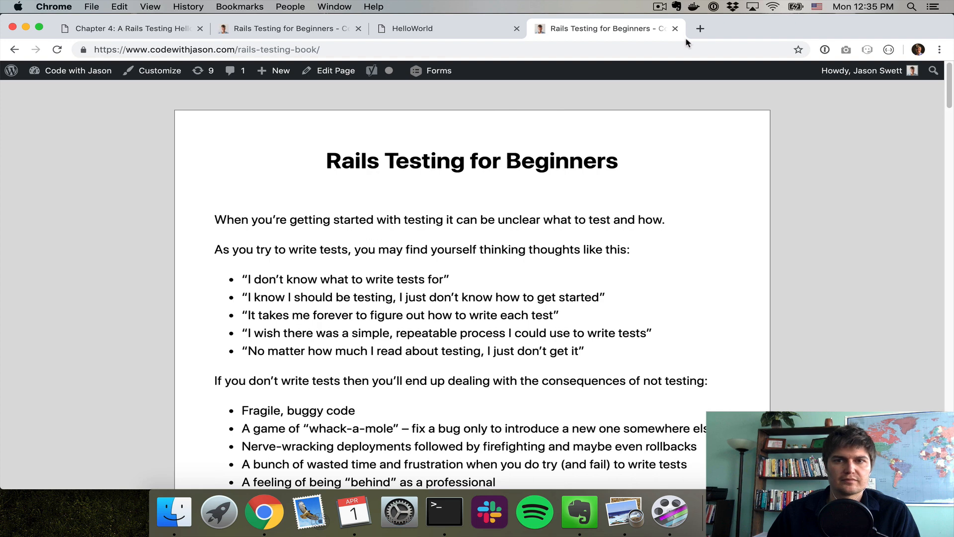
mouse_move(667, 26)
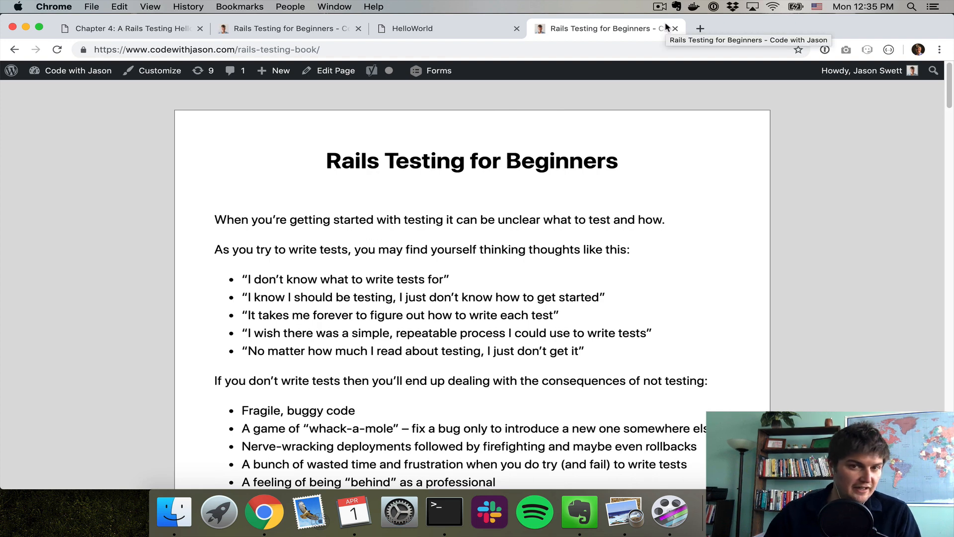